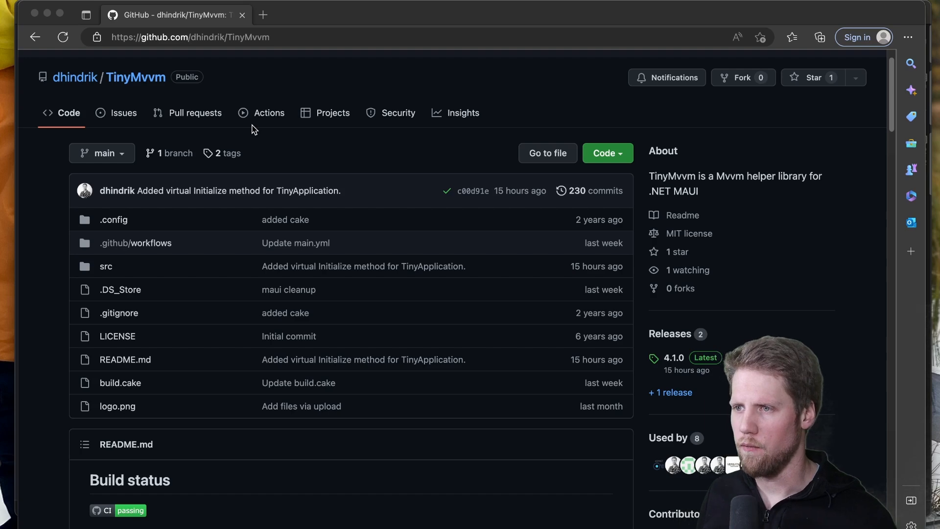
mouse_move(122, 124)
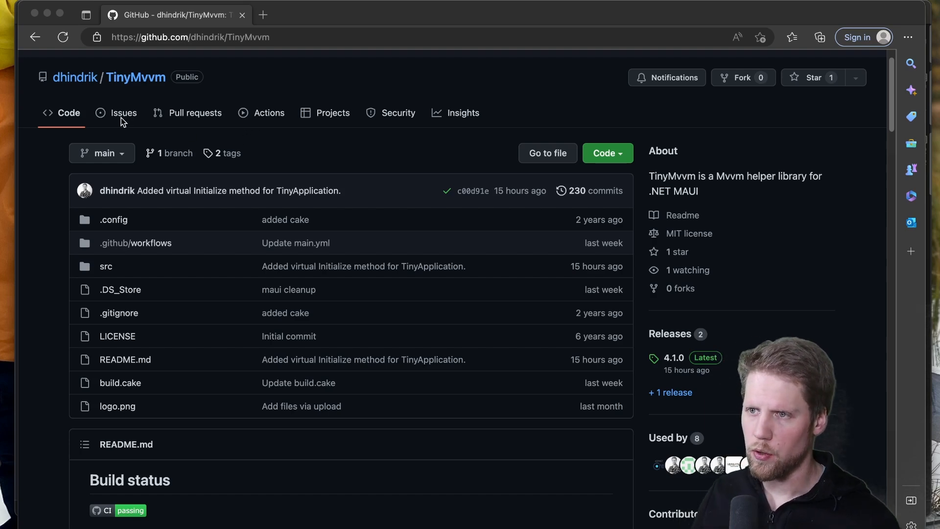
Step: Scroll the repository page into README.md's Get started and Initialize sections
scroll("down", 3)
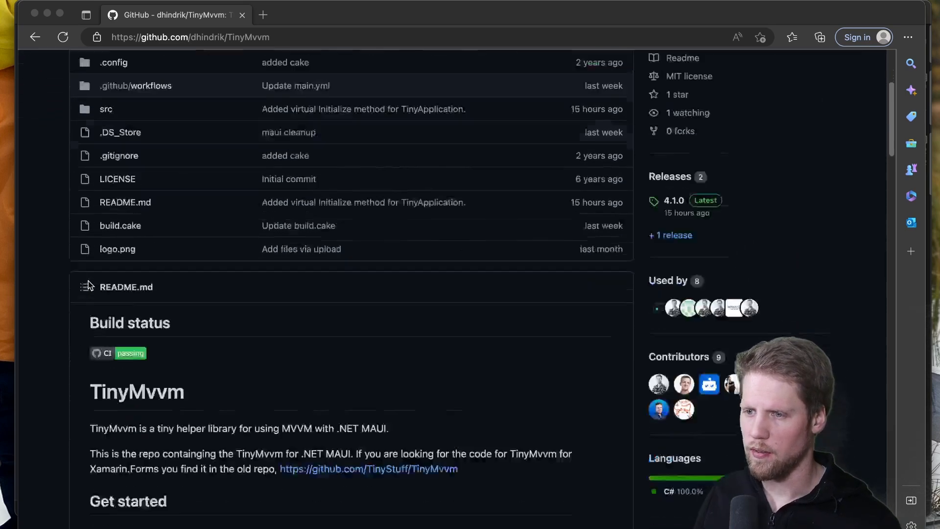
scroll("down", 3)
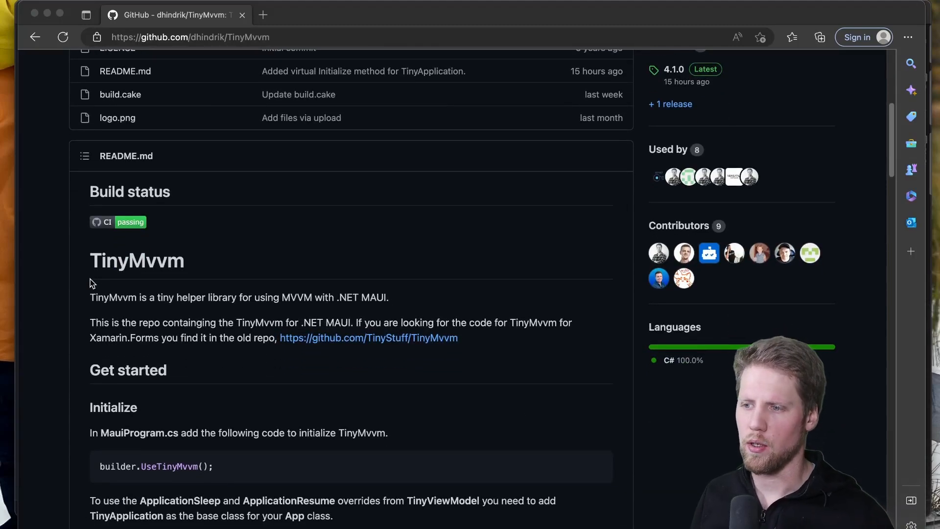
scroll("down", 3)
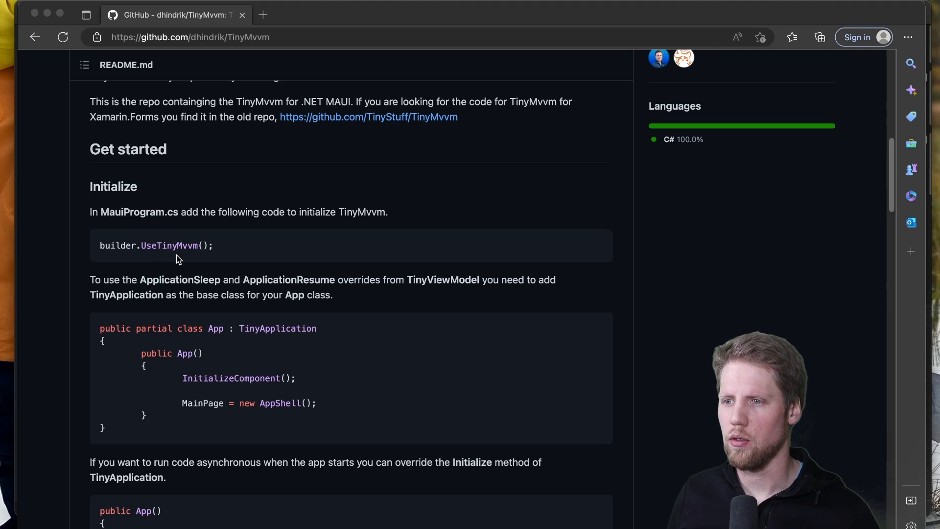
mouse_move(193, 258)
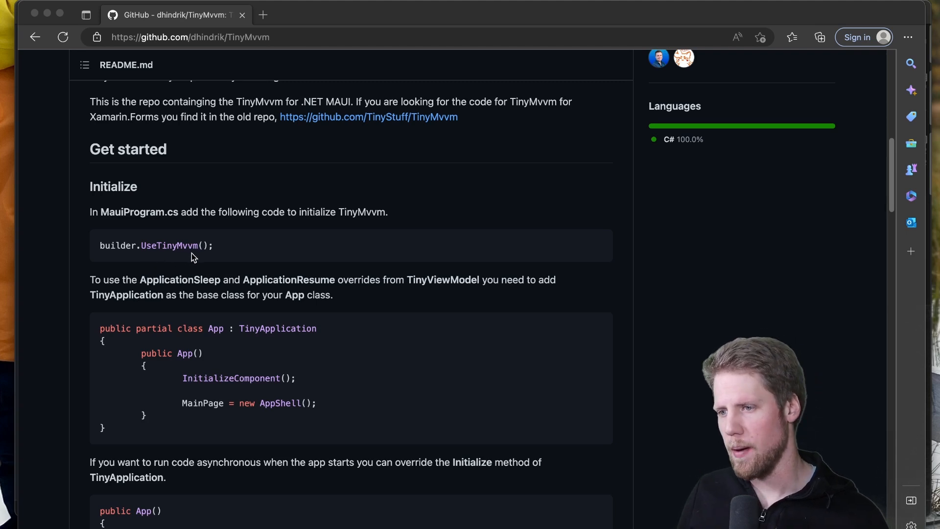
scroll("down", 3)
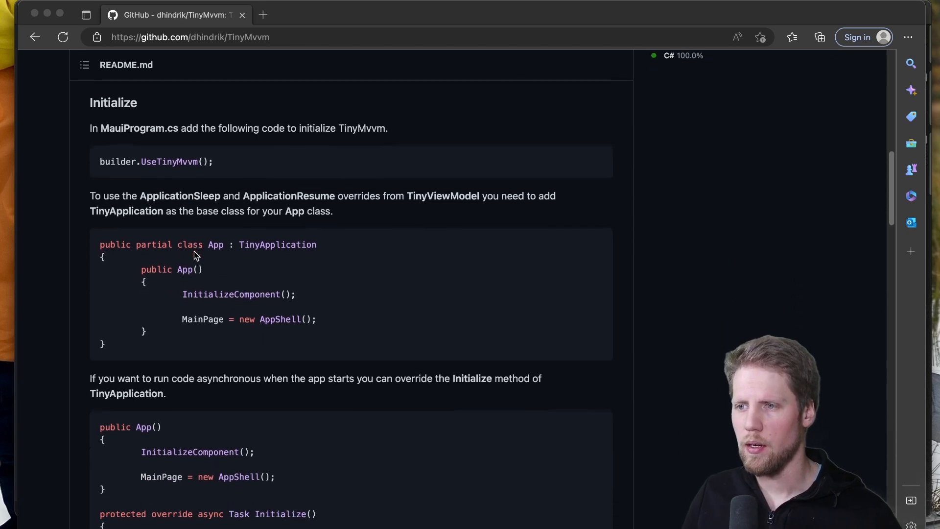
scroll("down", 3)
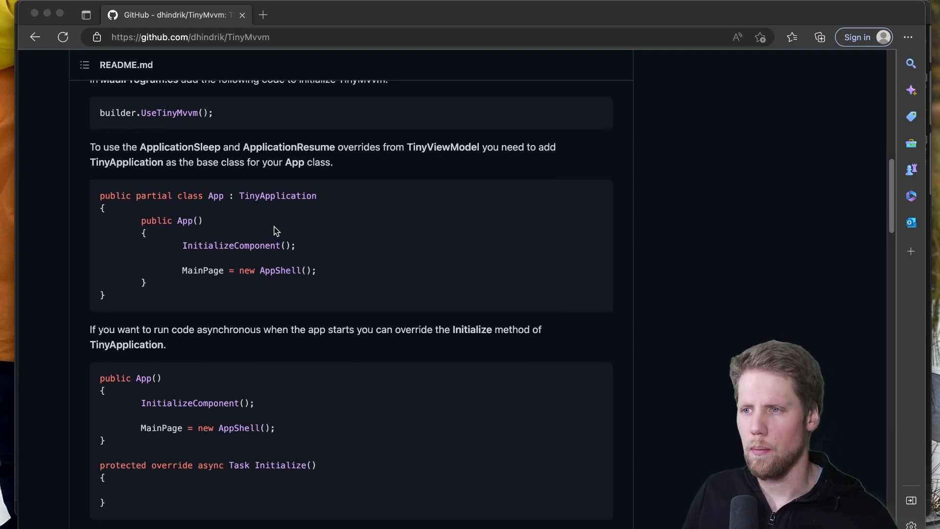
scroll("down", 3)
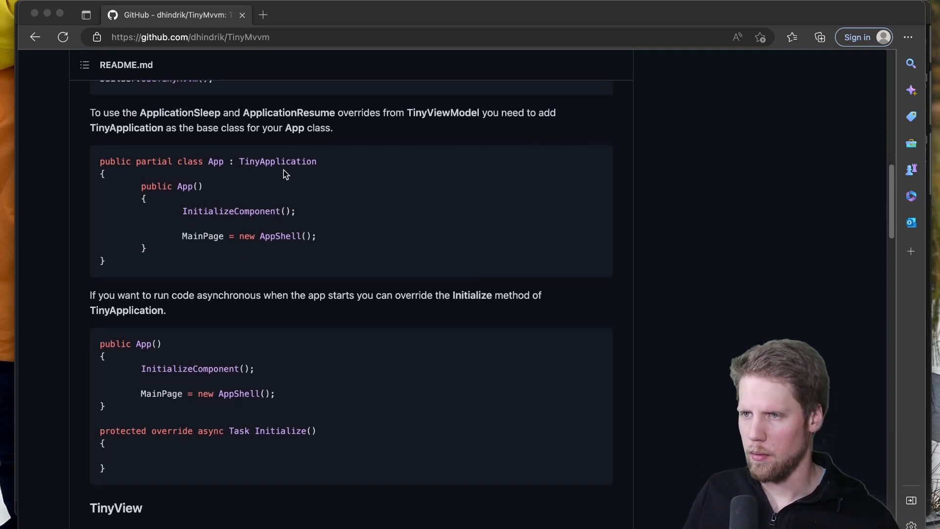
mouse_move(310, 233)
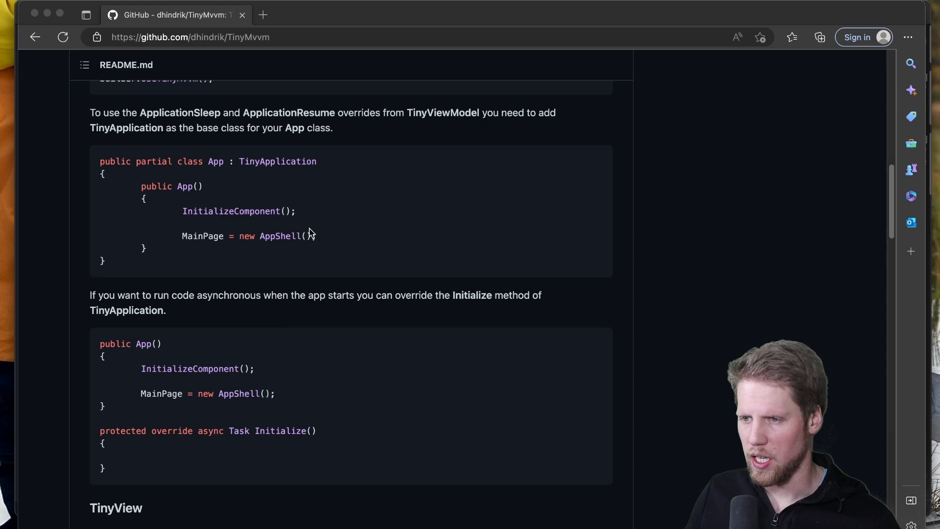
Step: Scroll past TinyView to the TinyViewModel, CommunityToolkit.Mvvm and Methods to override sections
scroll("down", 3)
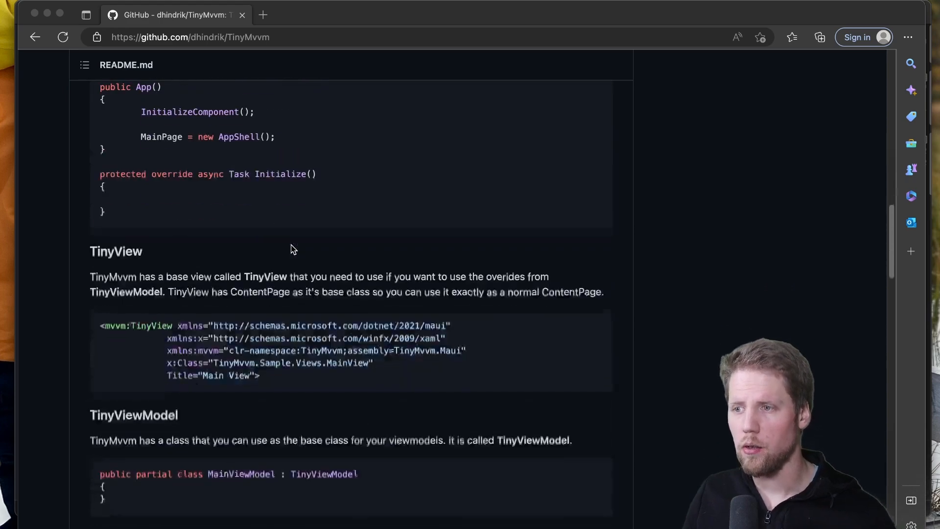
mouse_move(282, 192)
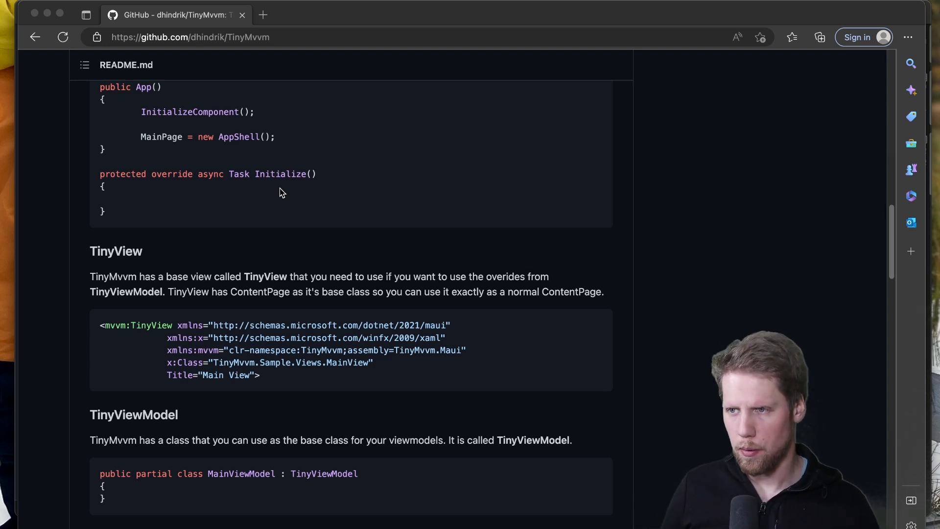
mouse_move(269, 184)
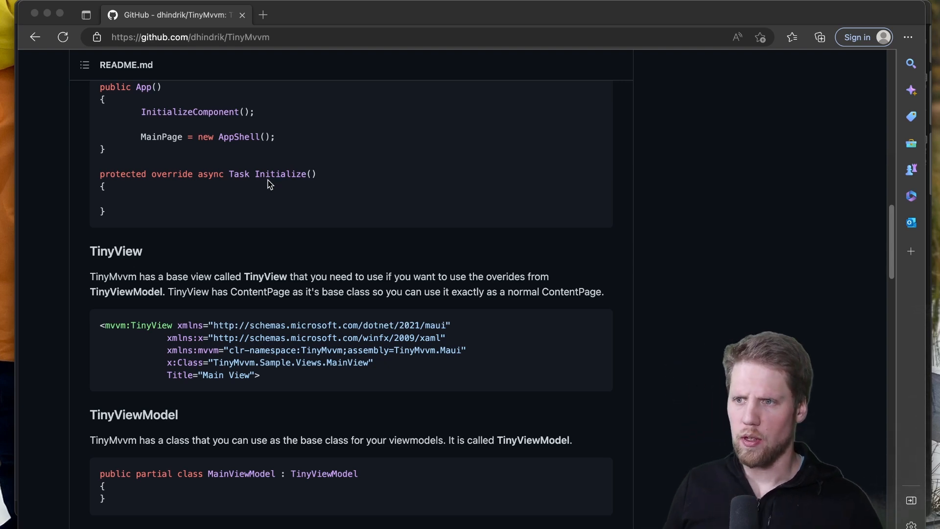
mouse_move(246, 138)
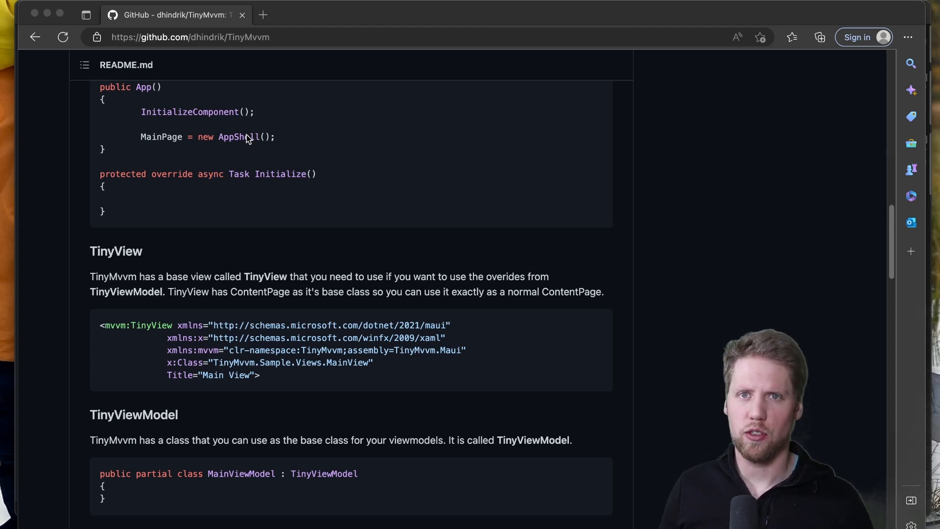
mouse_move(265, 274)
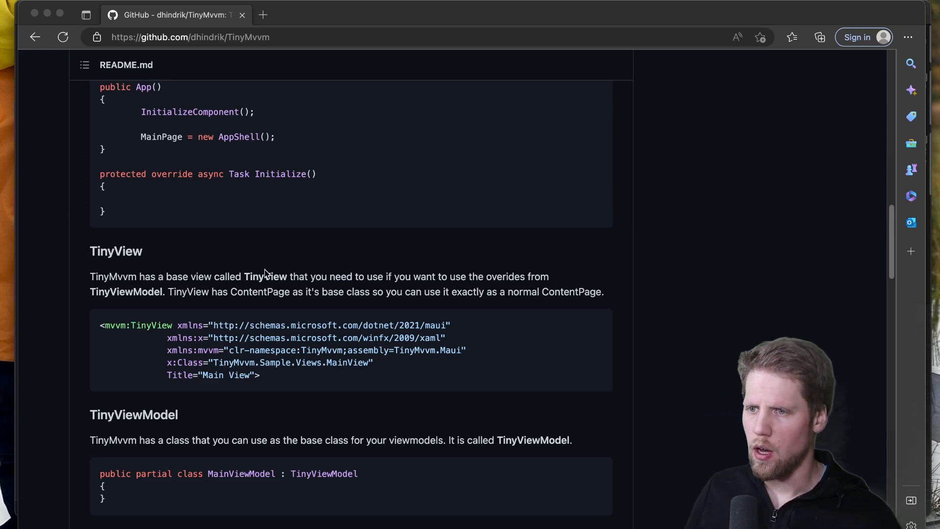
scroll("down", 3)
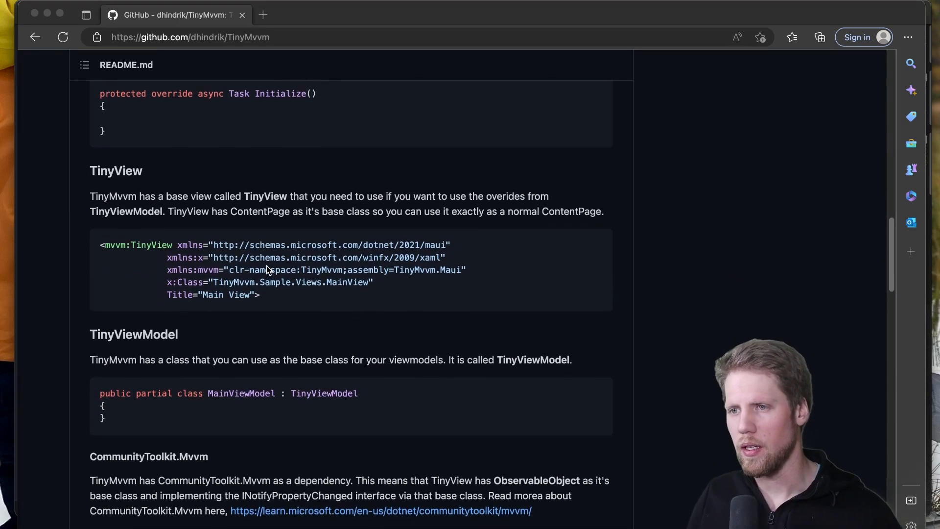
scroll("down", 3)
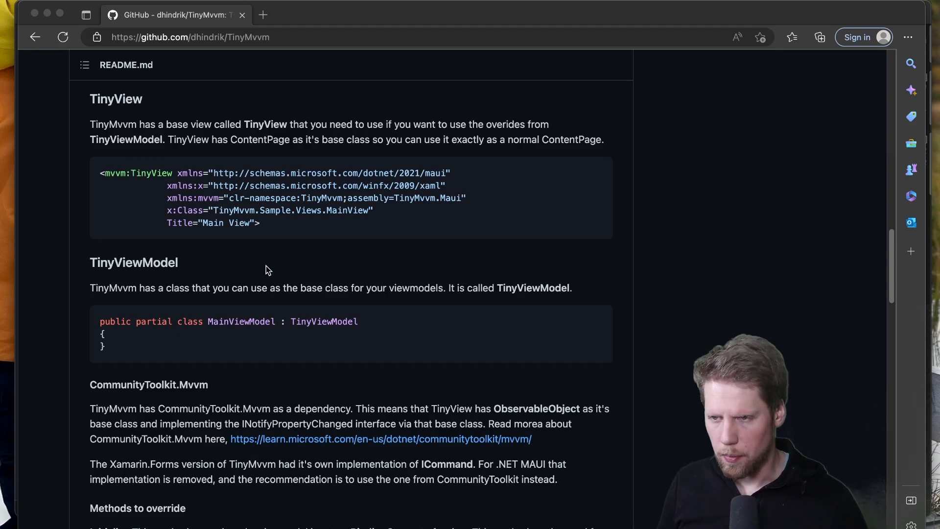
scroll("down", 3)
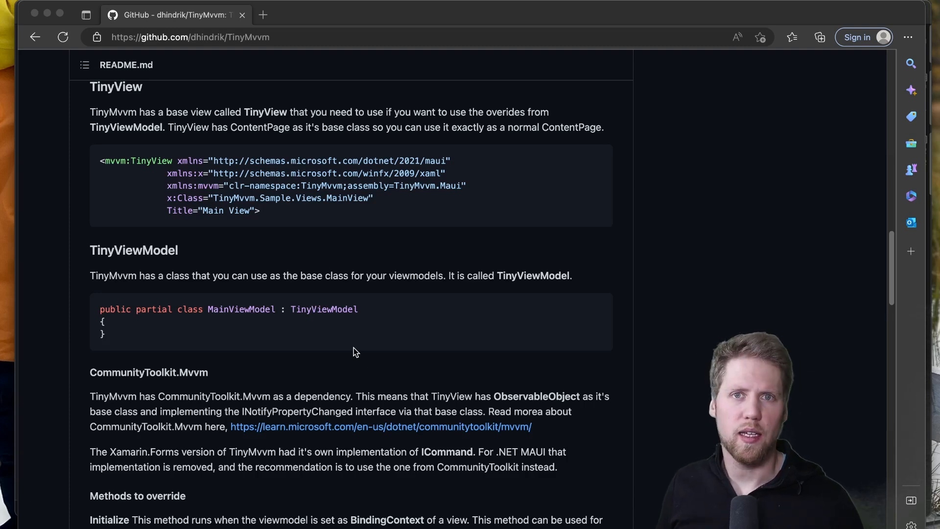
scroll("down", 3)
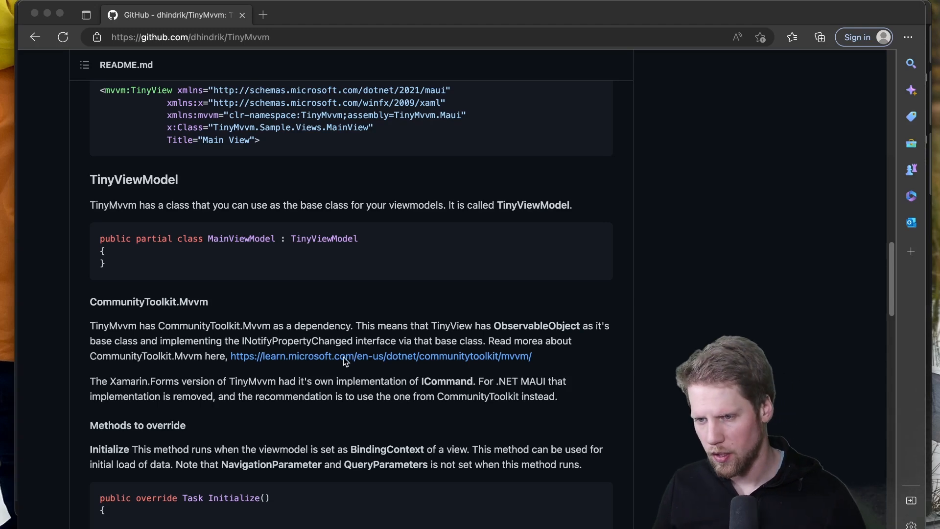
Step: Scroll to the OnParameterSet code sample handling a City parameter or query string
scroll("down", 3)
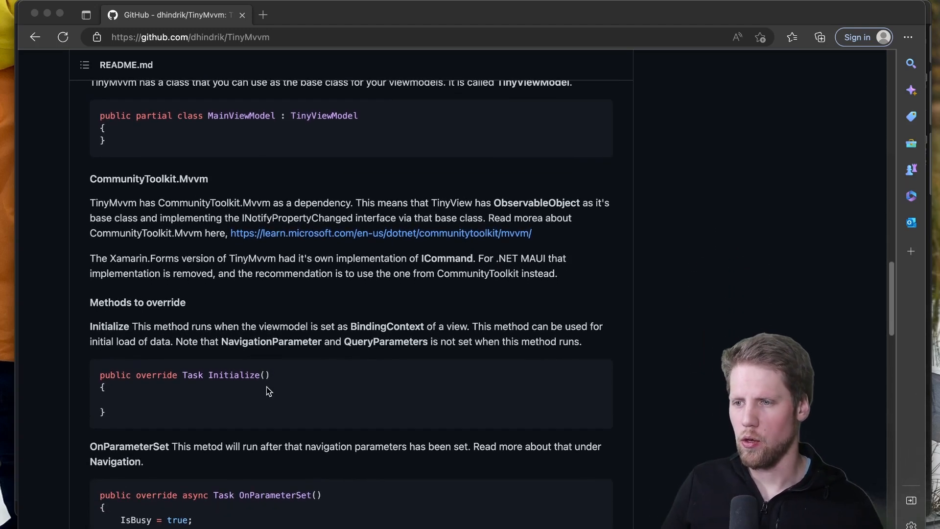
scroll("down", 3)
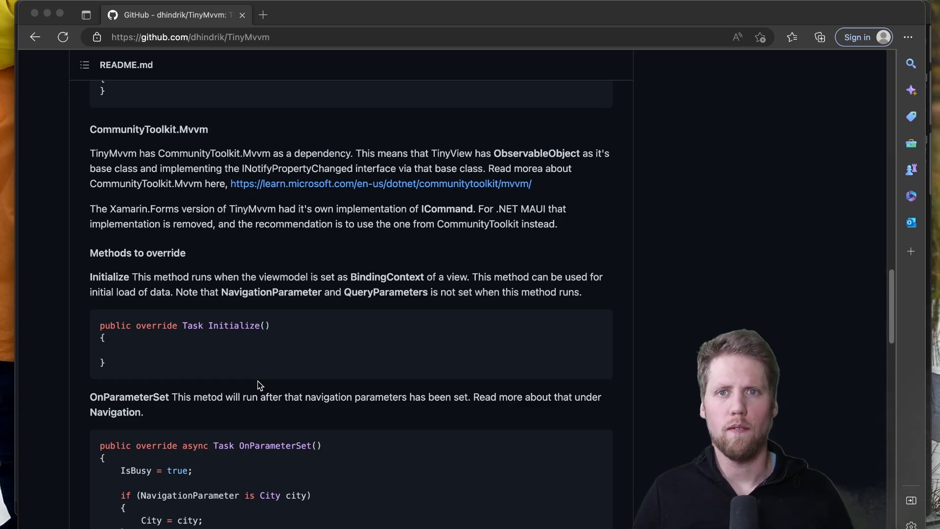
scroll("down", 3)
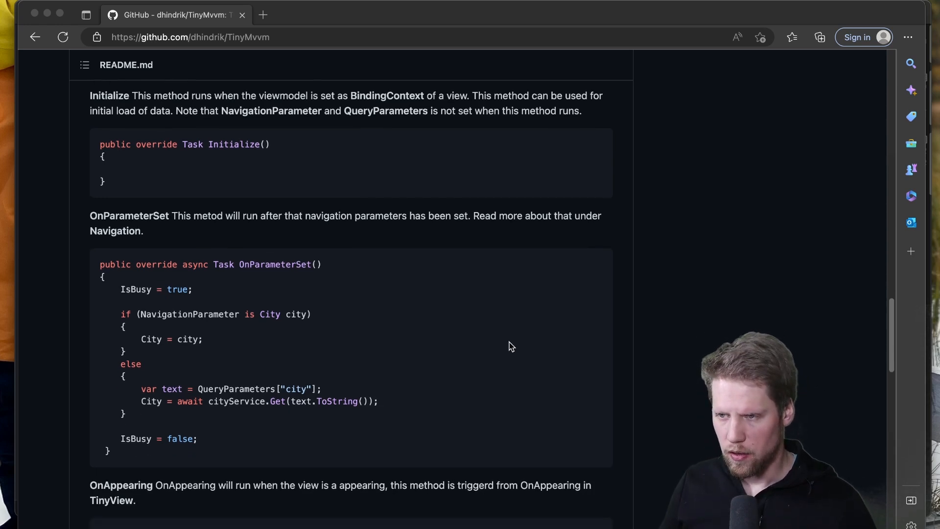
scroll("down", 3)
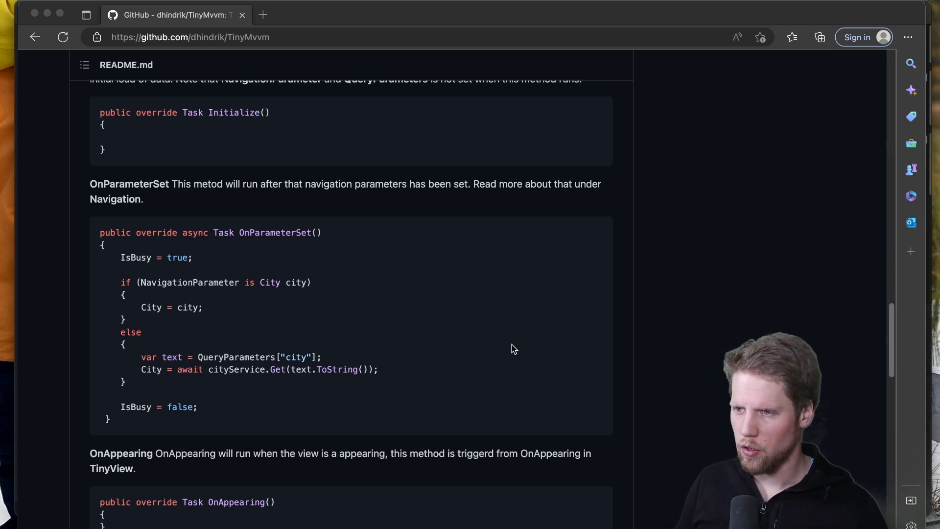
scroll("up", 3)
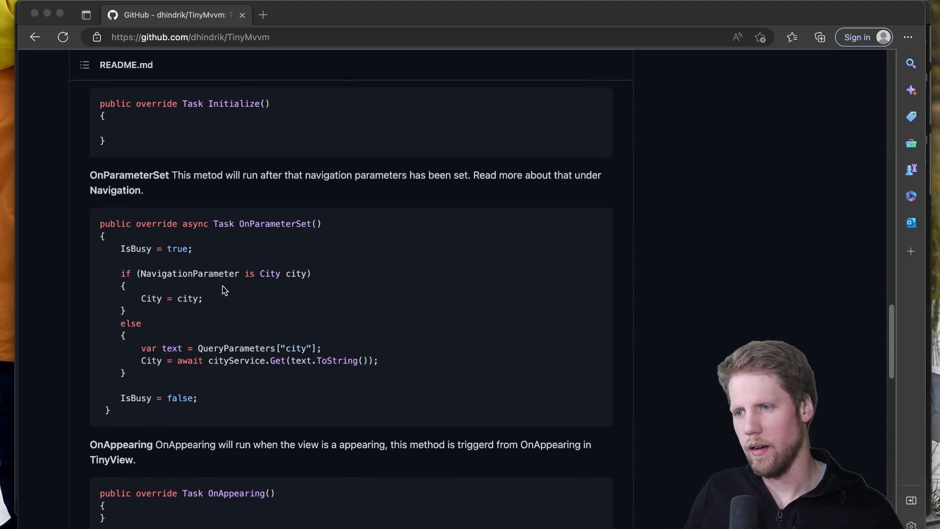
scroll("down", 3)
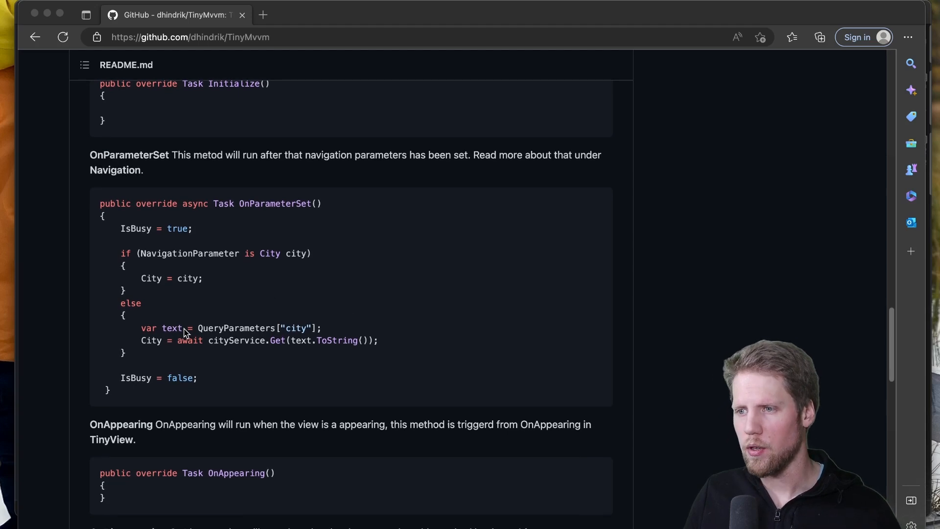
mouse_move(274, 328)
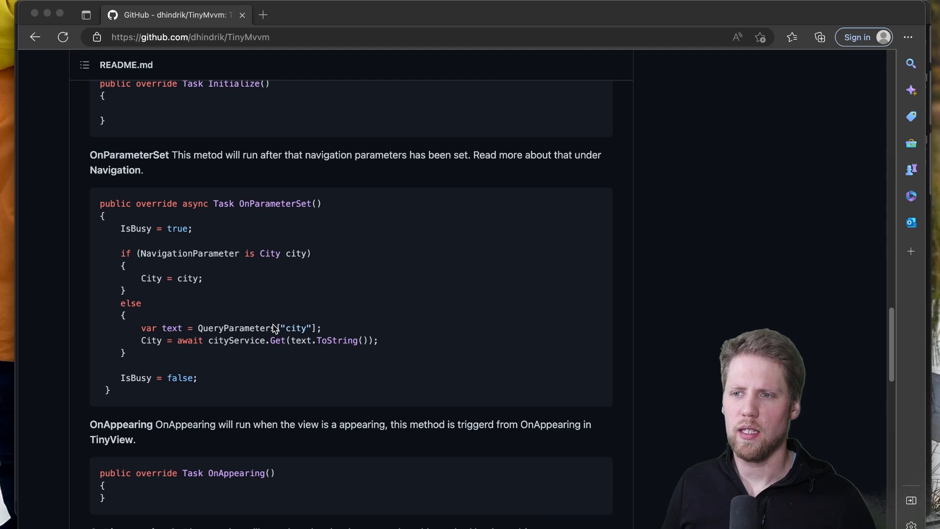
mouse_move(233, 263)
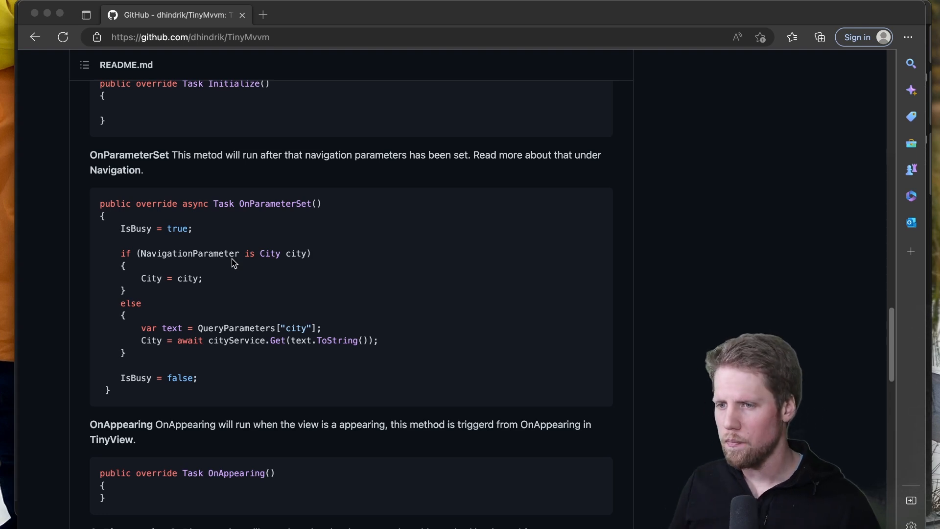
Step: Scroll past the OnAppearing and OnDisappearing samples down to OnApplicationResume and OnApplicationSleep
scroll("down", 3)
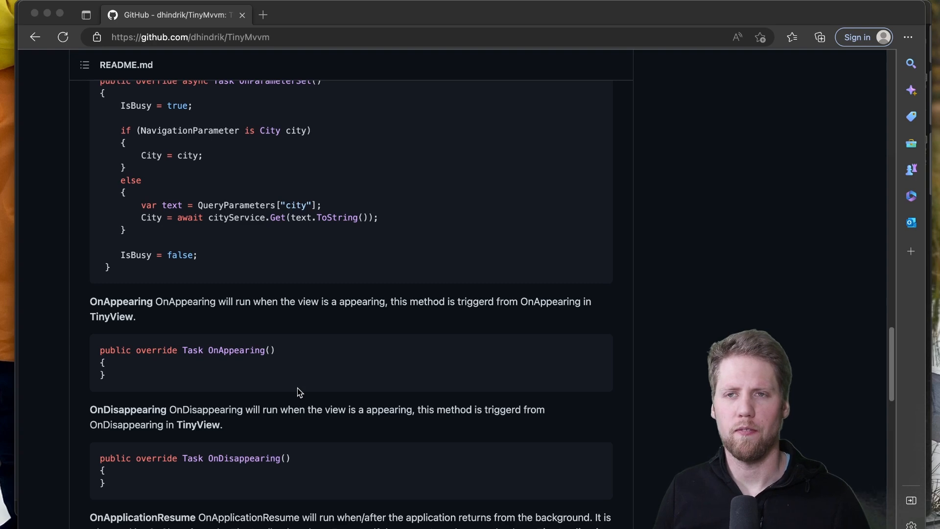
mouse_move(307, 392)
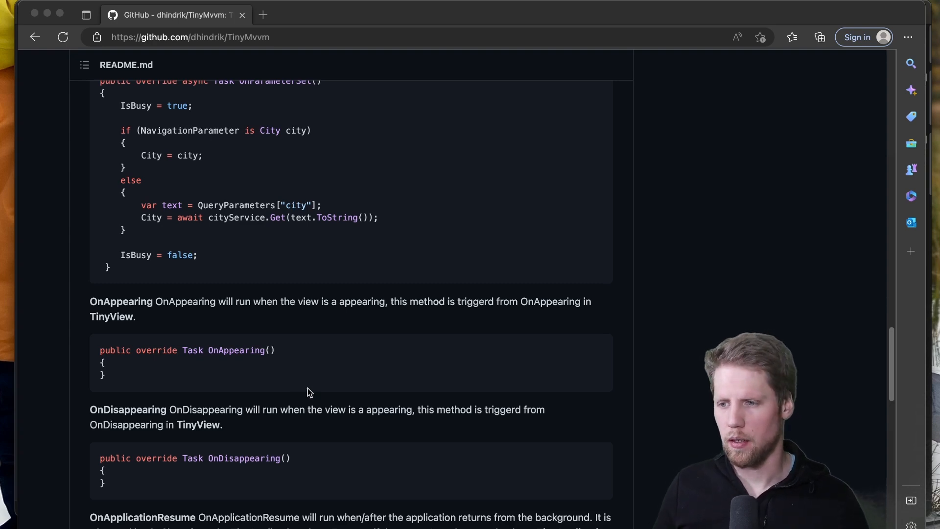
scroll("down", 3)
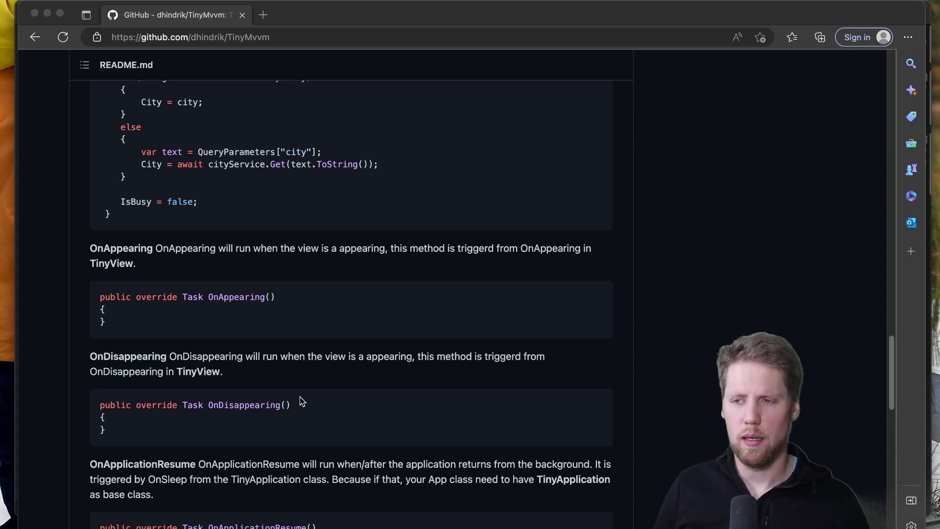
scroll("down", 3)
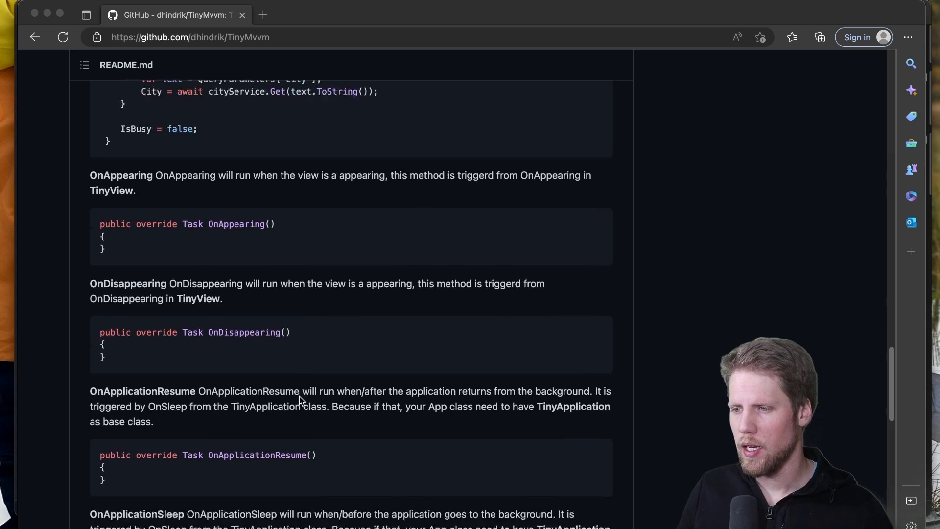
scroll("down", 3)
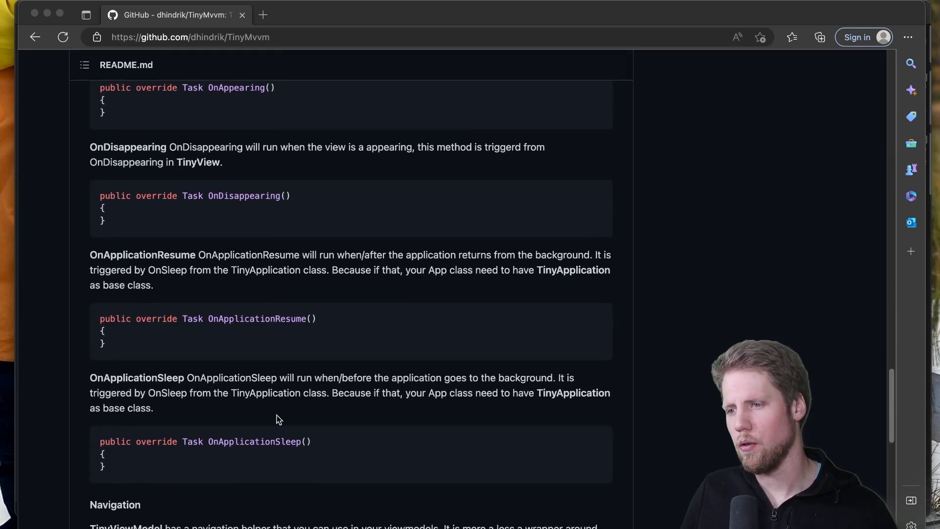
mouse_move(350, 433)
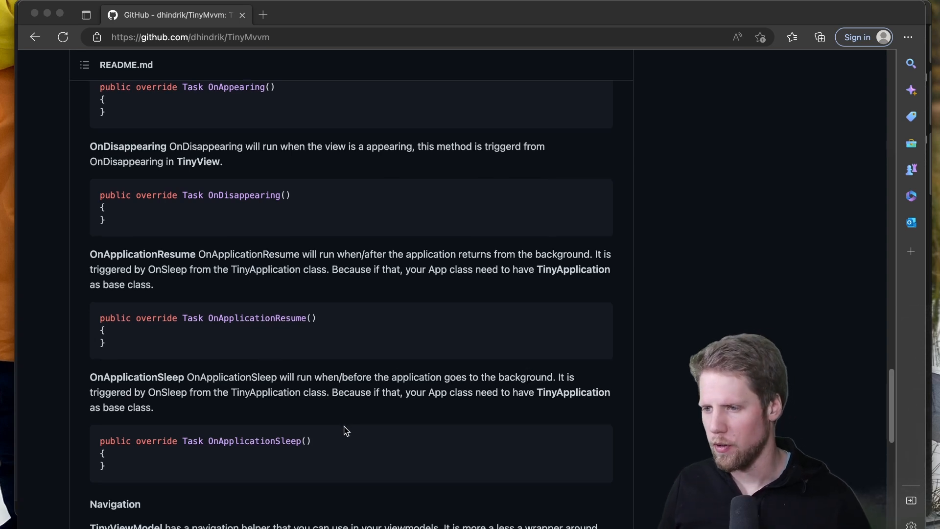
Step: Scroll through the Navigation section's NavigateTo and OnParameterSet examples down to IsBusy
scroll("down", 3)
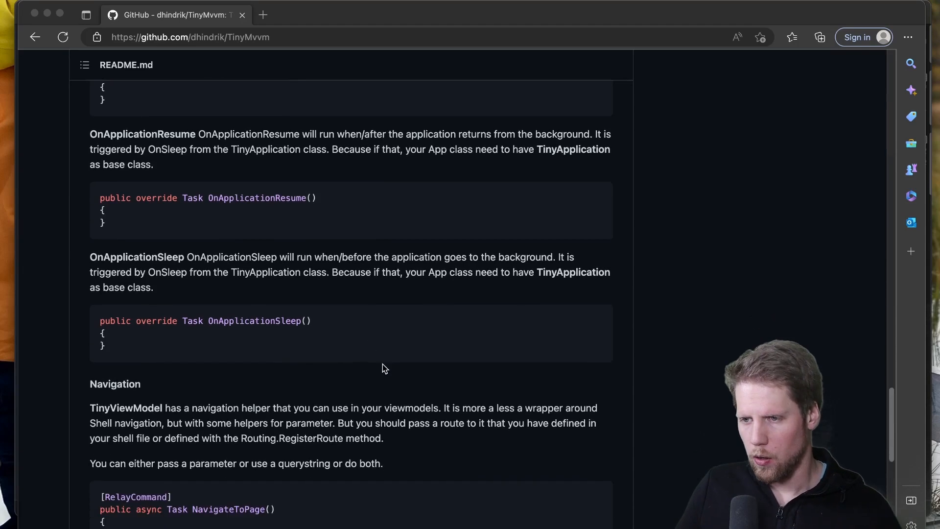
scroll("down", 3)
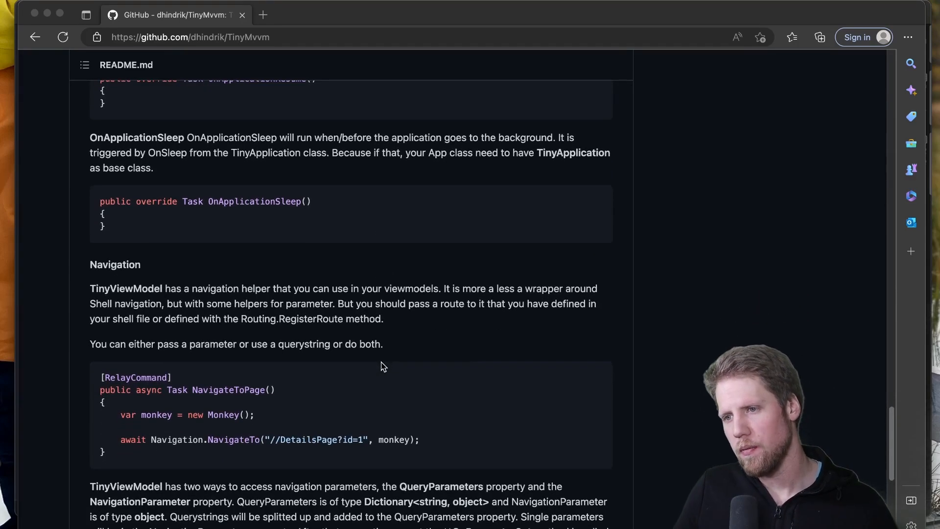
scroll("down", 3)
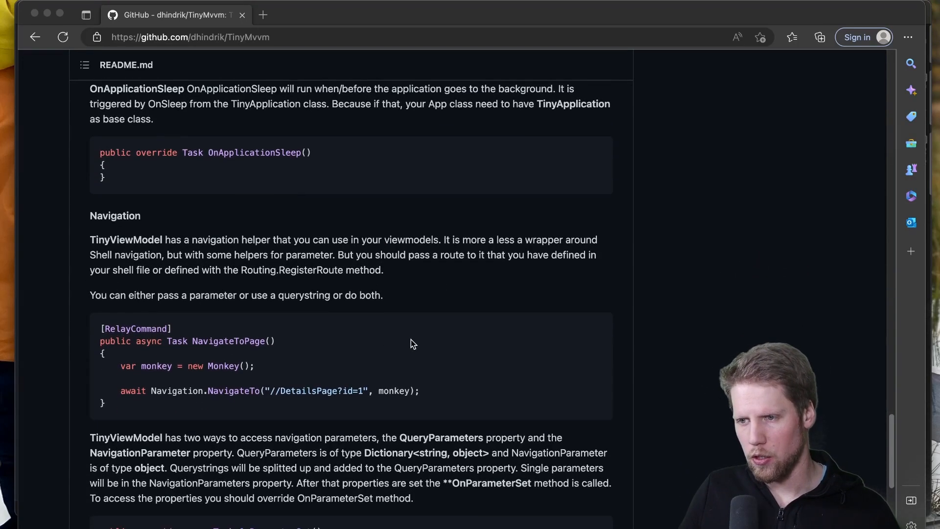
scroll("down", 3)
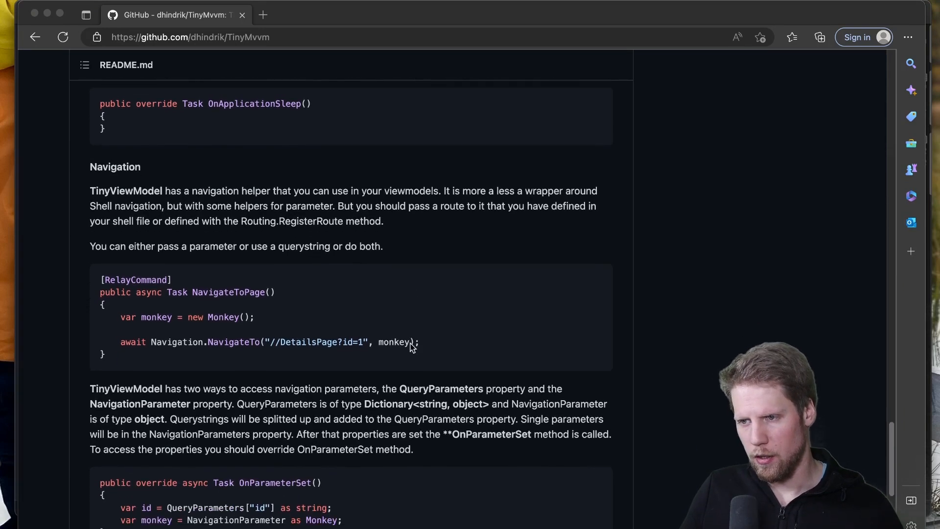
mouse_move(236, 353)
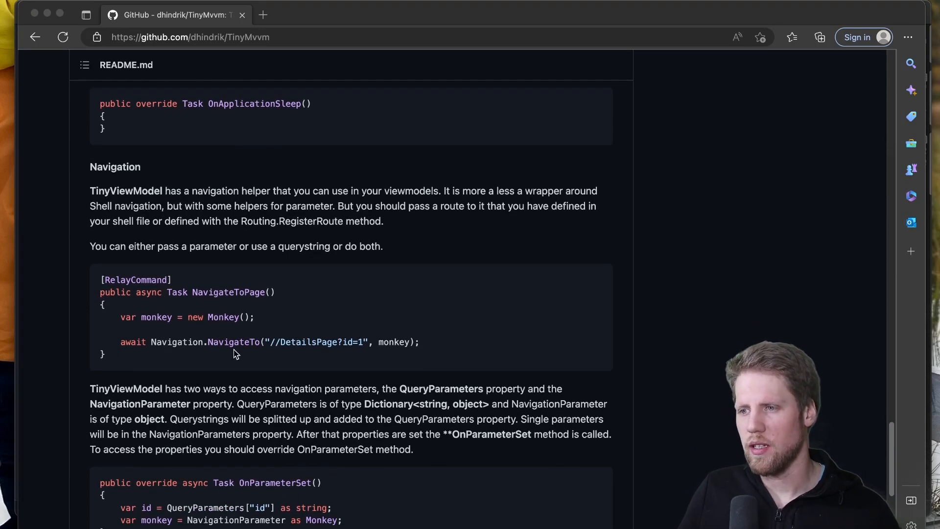
mouse_move(417, 333)
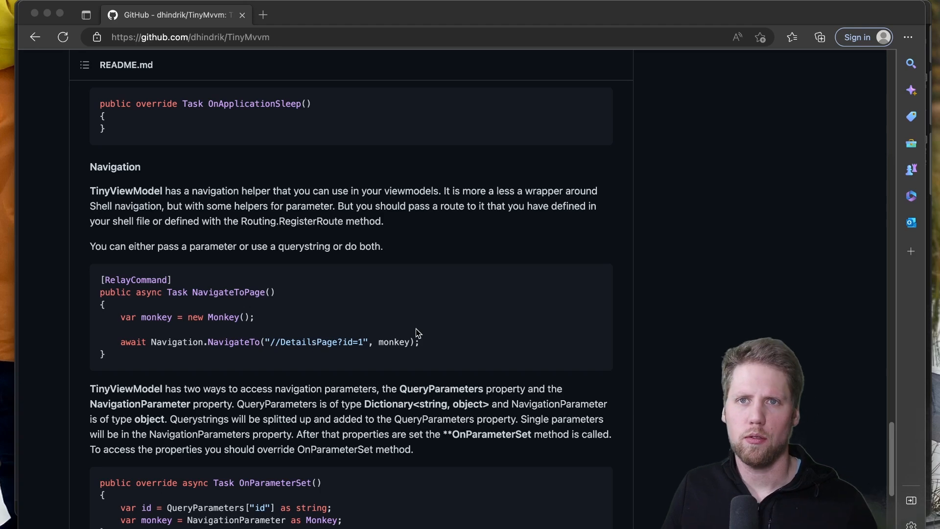
mouse_move(429, 332)
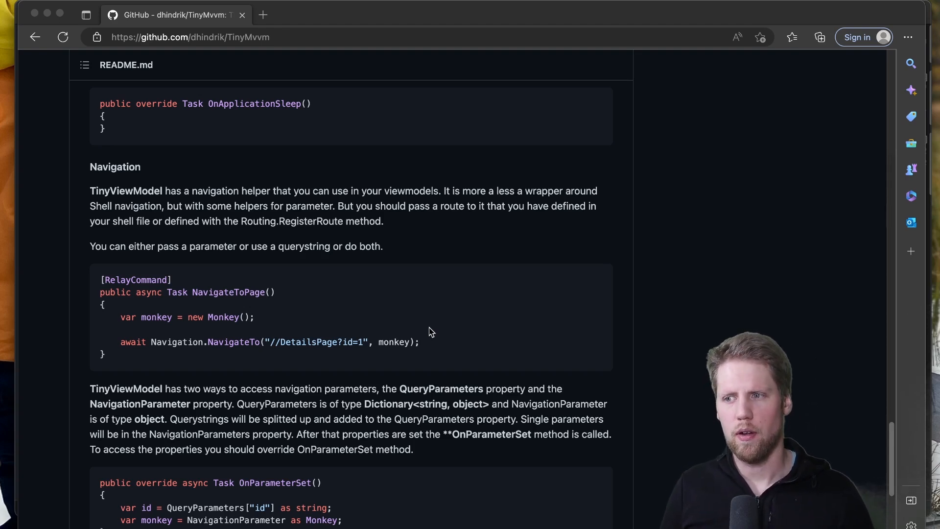
mouse_move(355, 356)
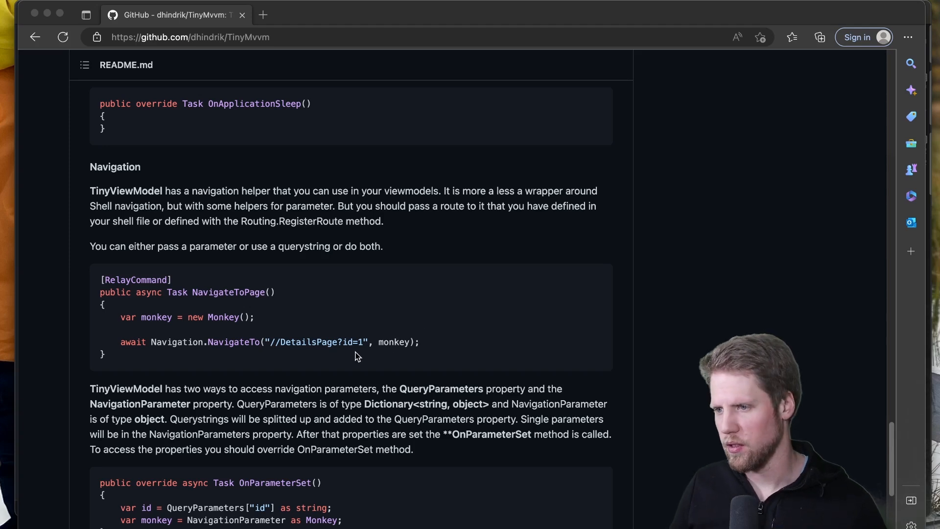
mouse_move(398, 351)
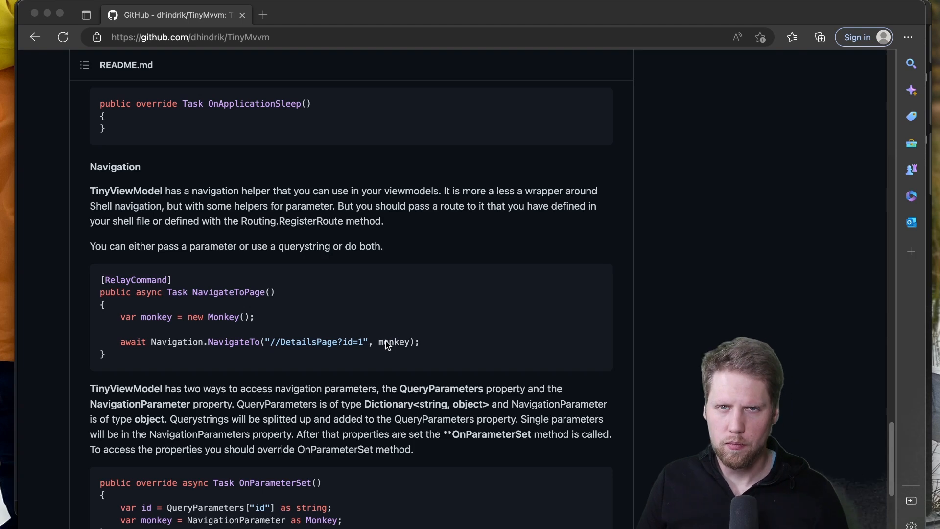
mouse_move(365, 347)
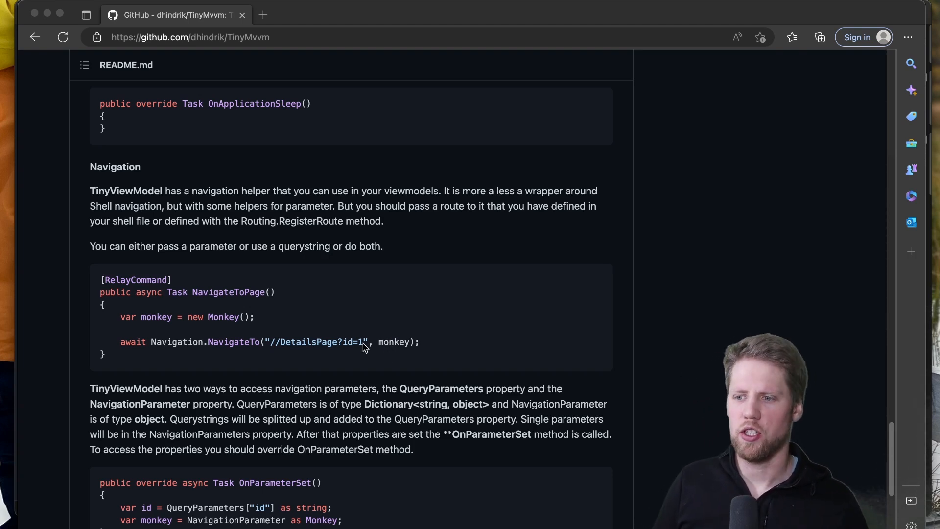
scroll("down", 3)
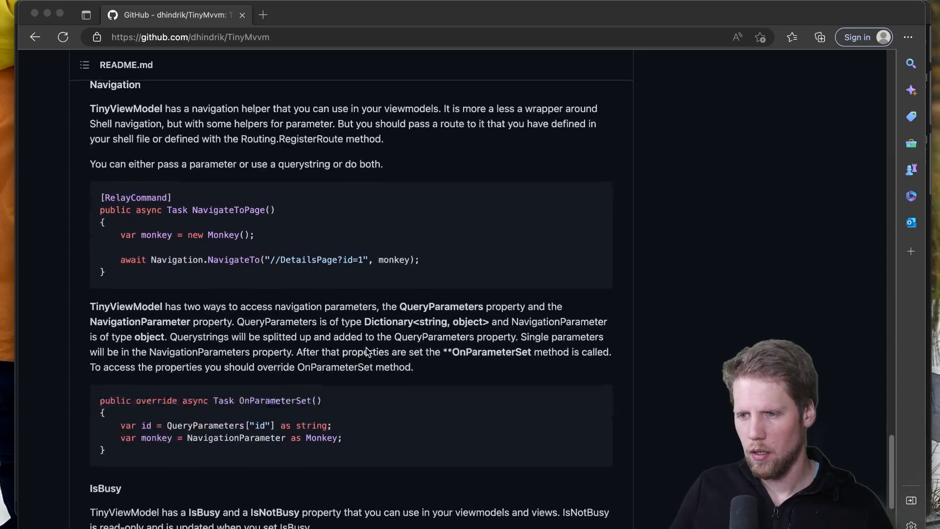
scroll("down", 3)
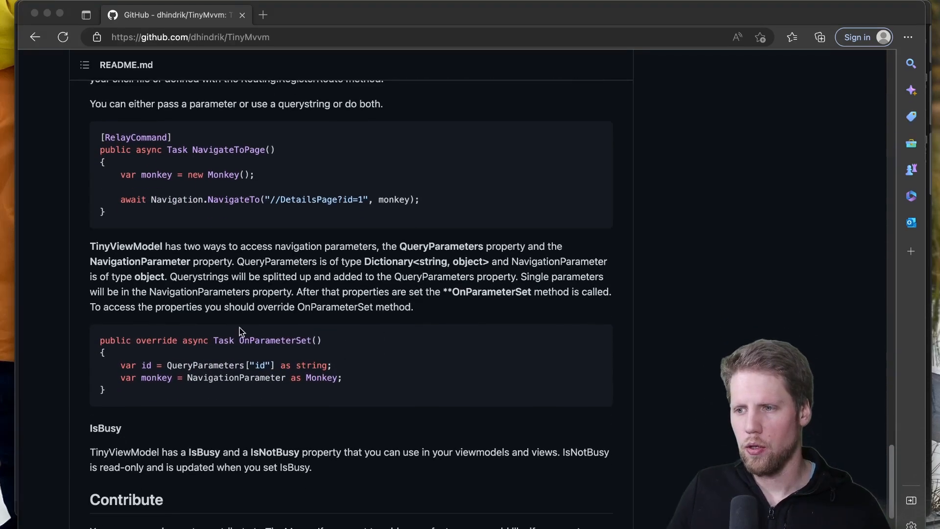
scroll("down", 3)
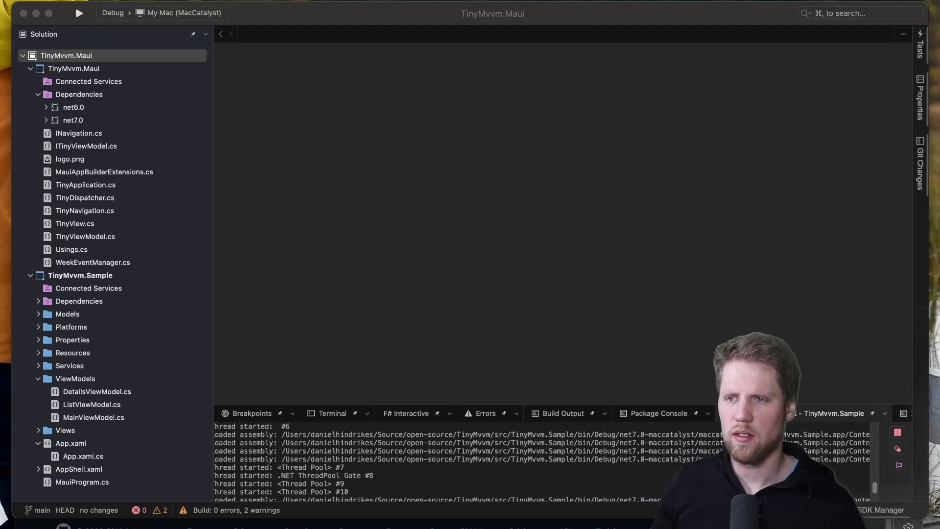
Step: Collapse the TinyMvvm.Maui library project and scroll the Solution pad to TinyMvvm.Sample's MainViewModel.cs
left_click(29, 69)
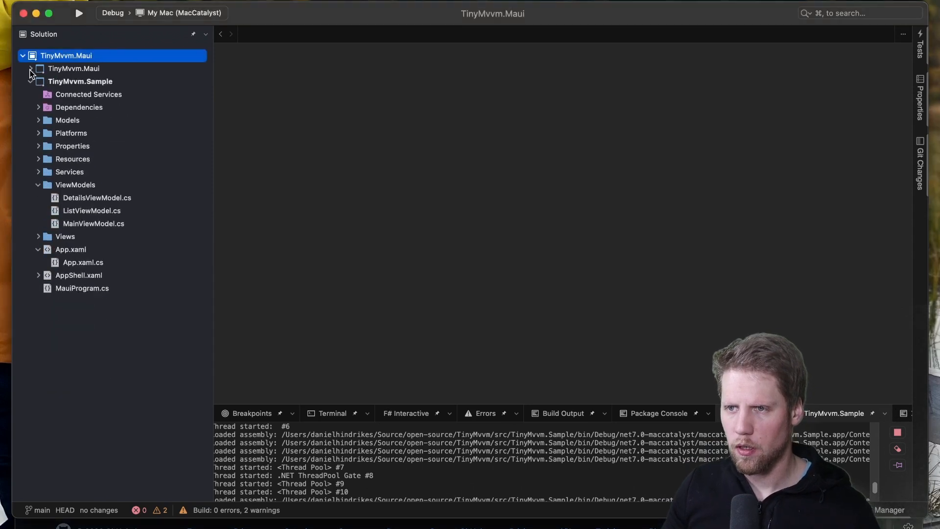
left_click(30, 69)
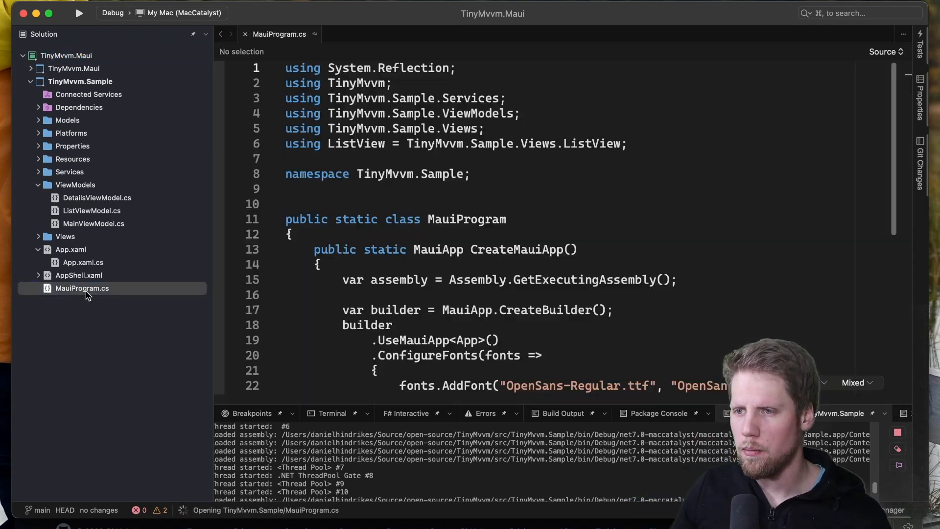
scroll("down", 3)
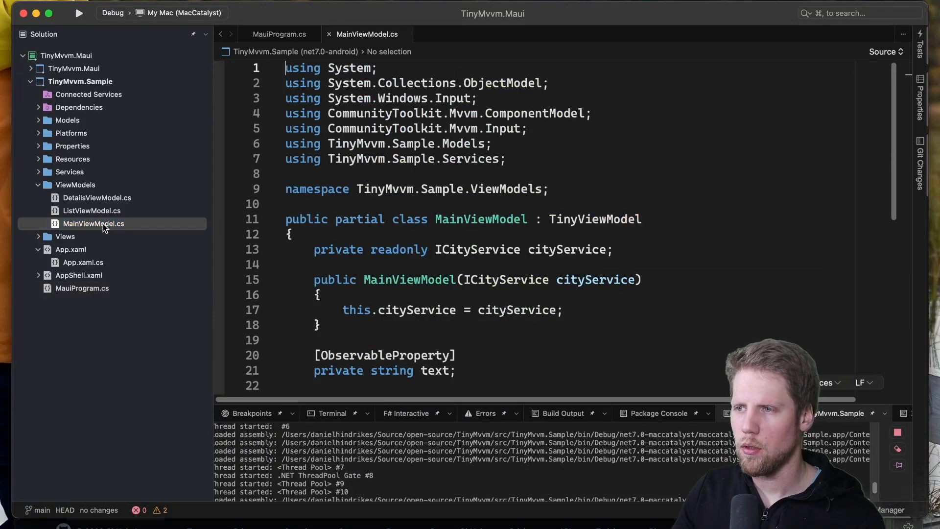
scroll("down", 3)
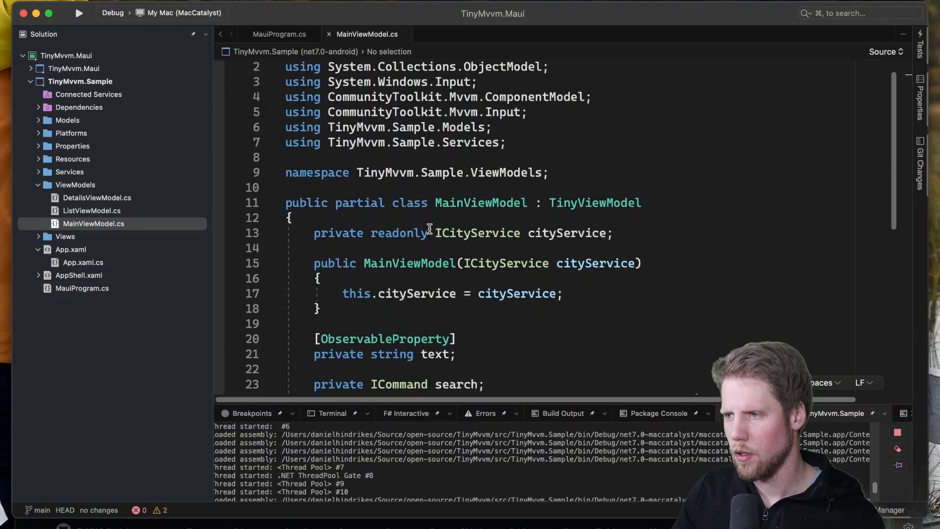
scroll("down", 3)
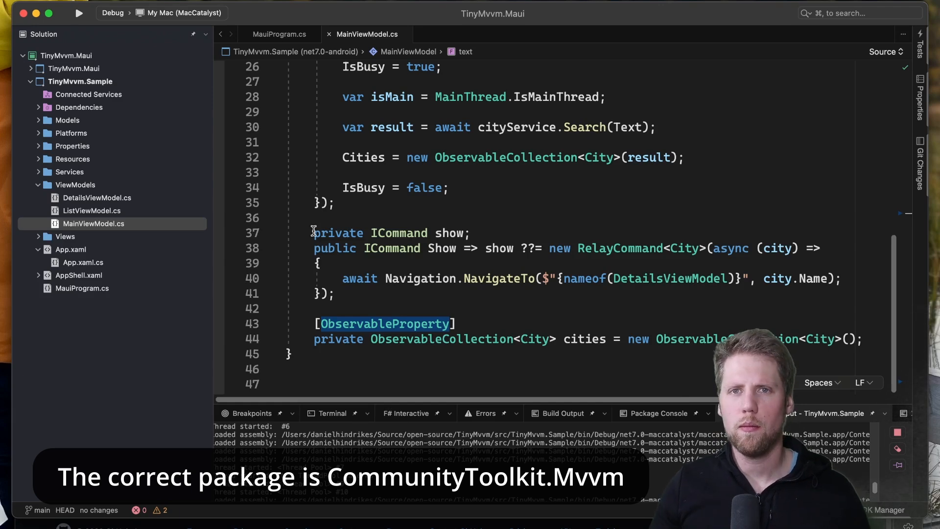
mouse_move(619, 248)
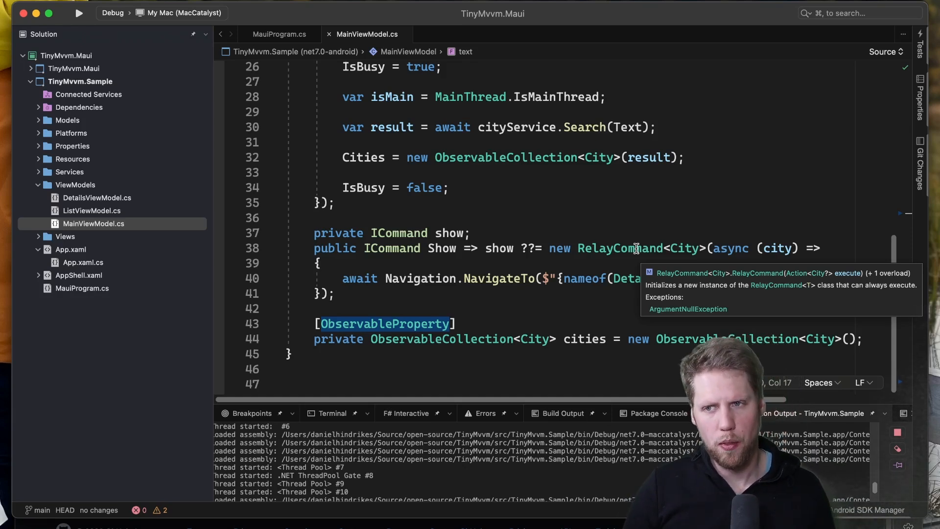
mouse_move(343, 188)
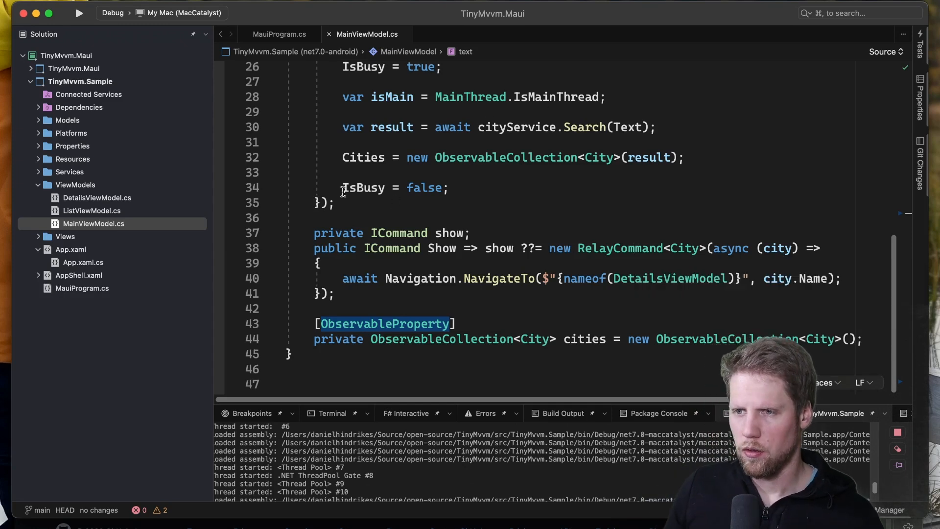
Step: Open MainView's code-behind, briefly type ': Co' for ContentPage, then switch to MauiProgram.cs
left_click(38, 236)
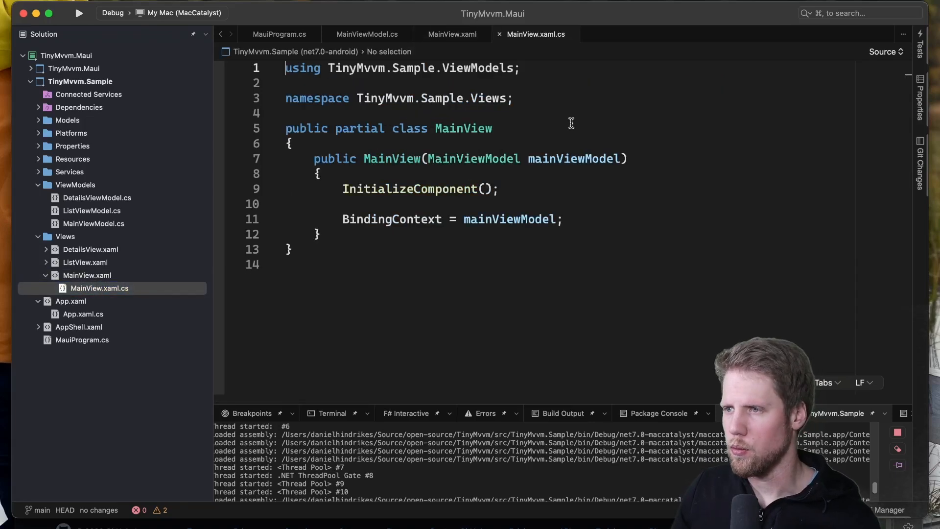
type(":")
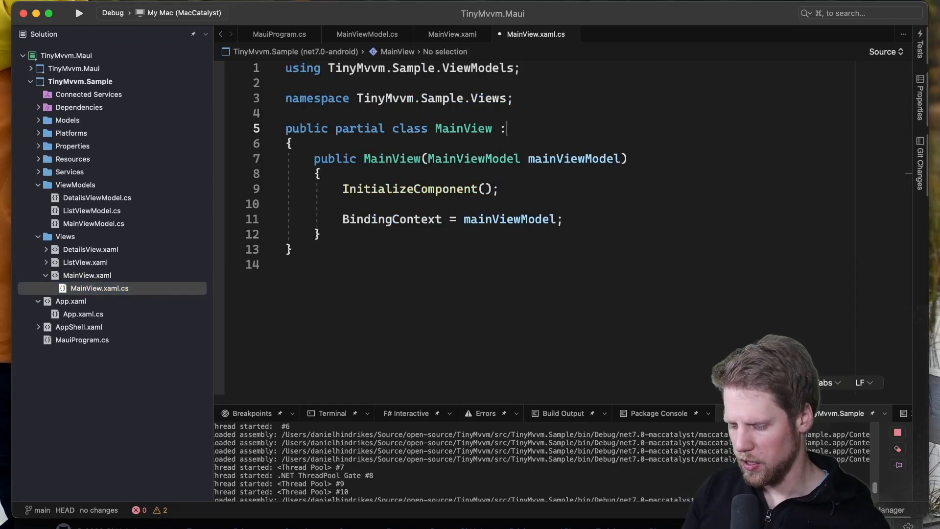
type("ContentPage")
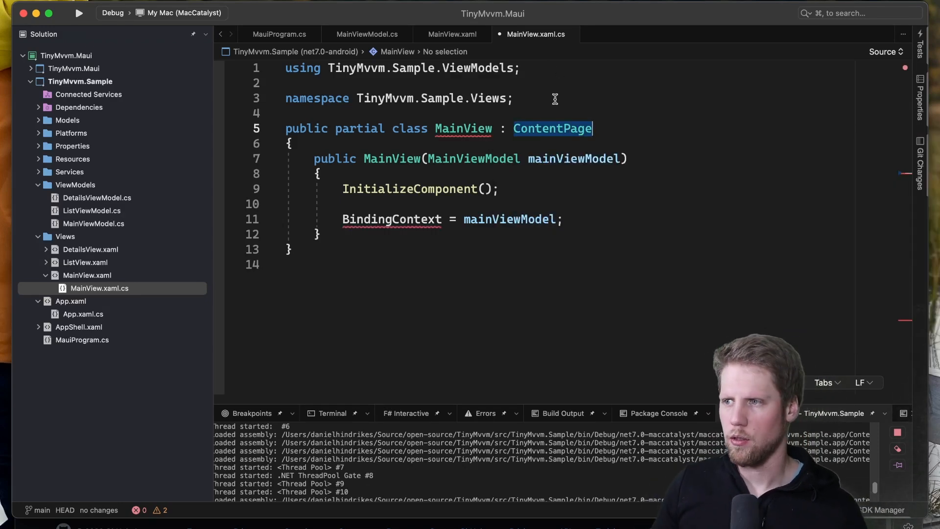
mouse_move(553, 128)
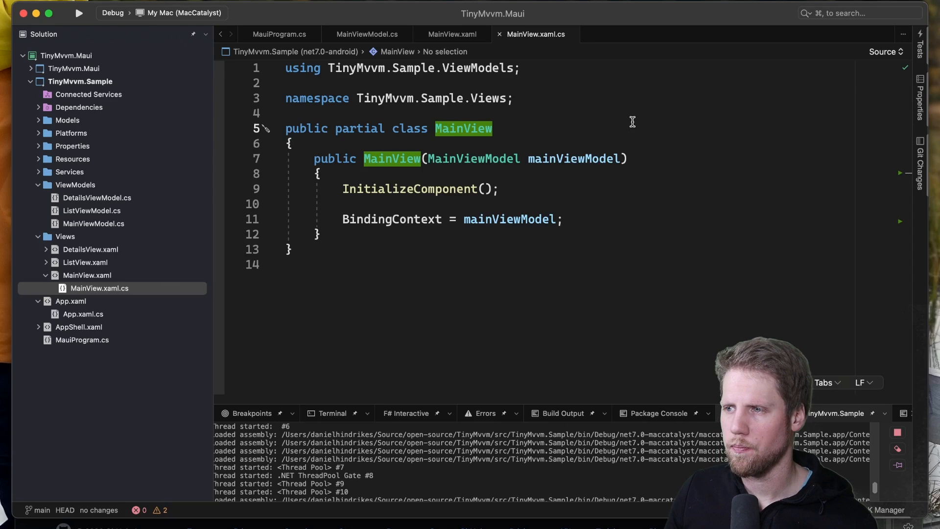
mouse_move(573, 159)
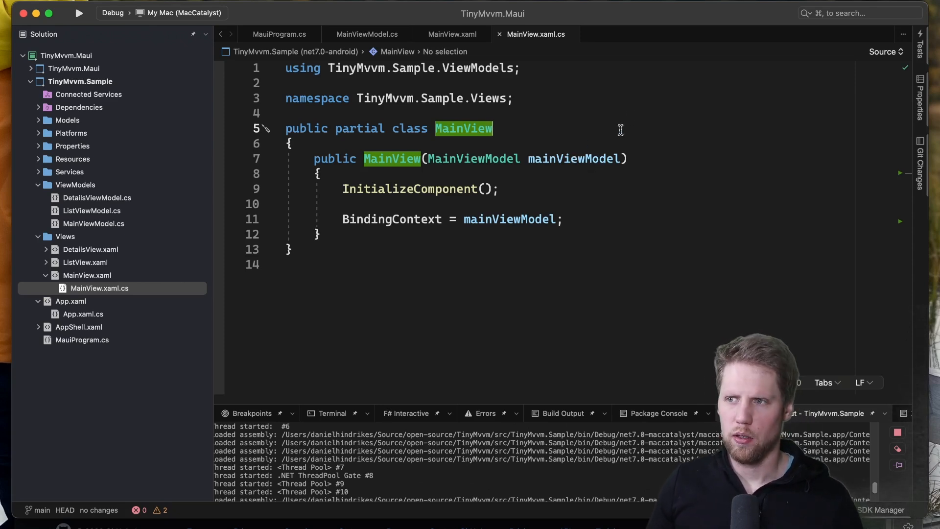
mouse_move(510, 219)
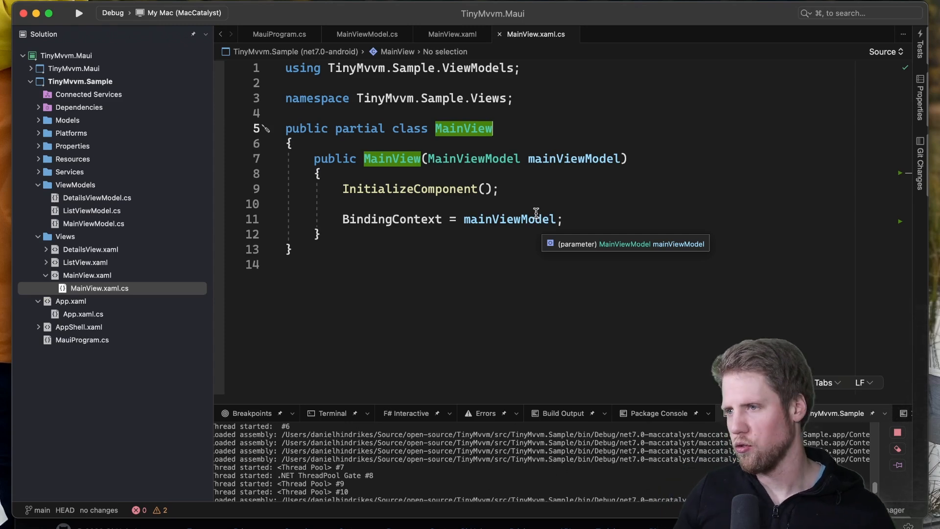
mouse_move(529, 195)
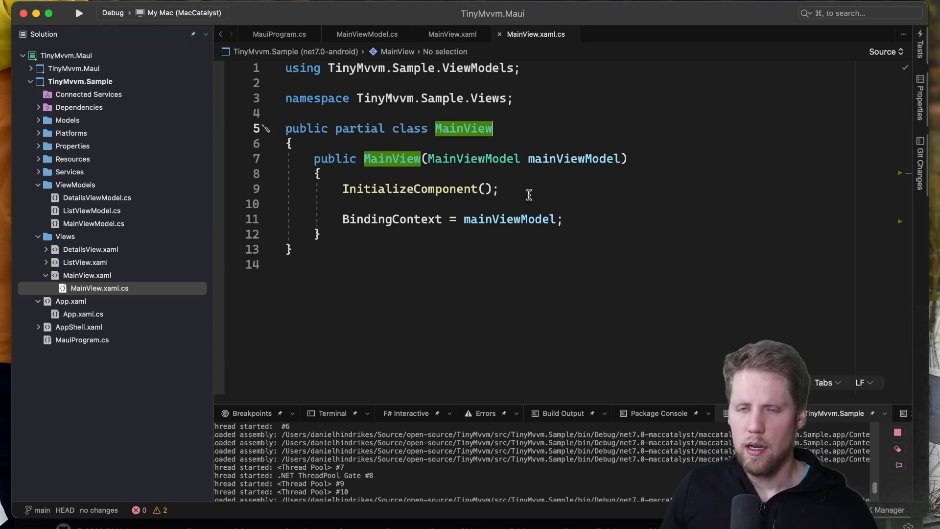
mouse_move(413, 255)
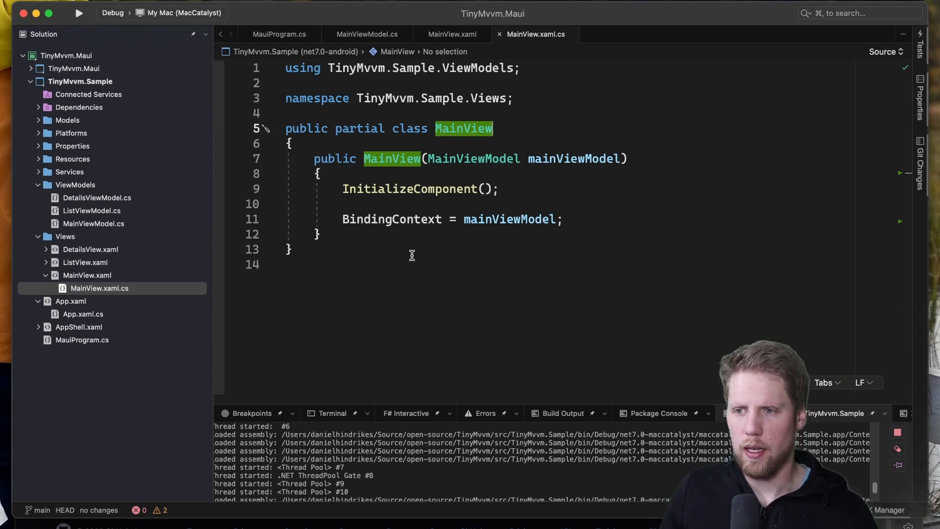
left_click(278, 34)
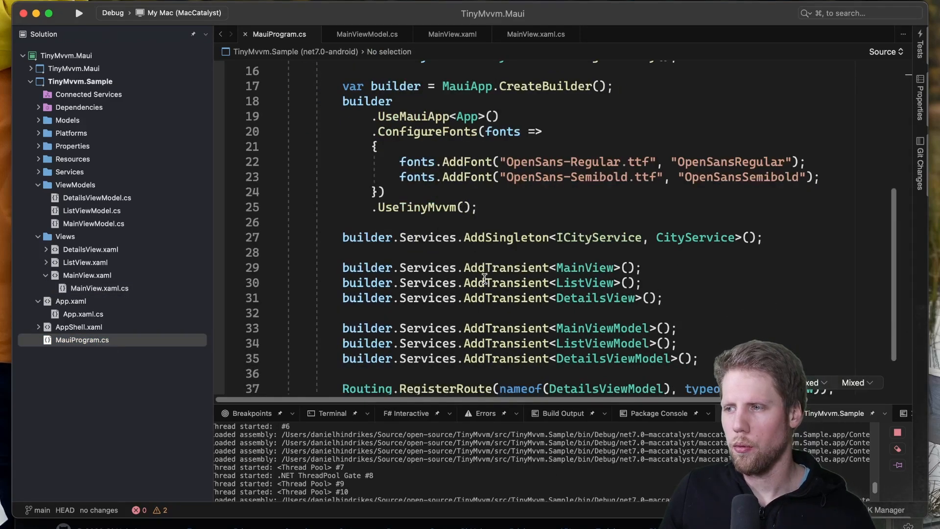
Step: Scroll MauiProgram.cs to the full registration block with the DetailsViewModel route and builder.Build
scroll("down", 3)
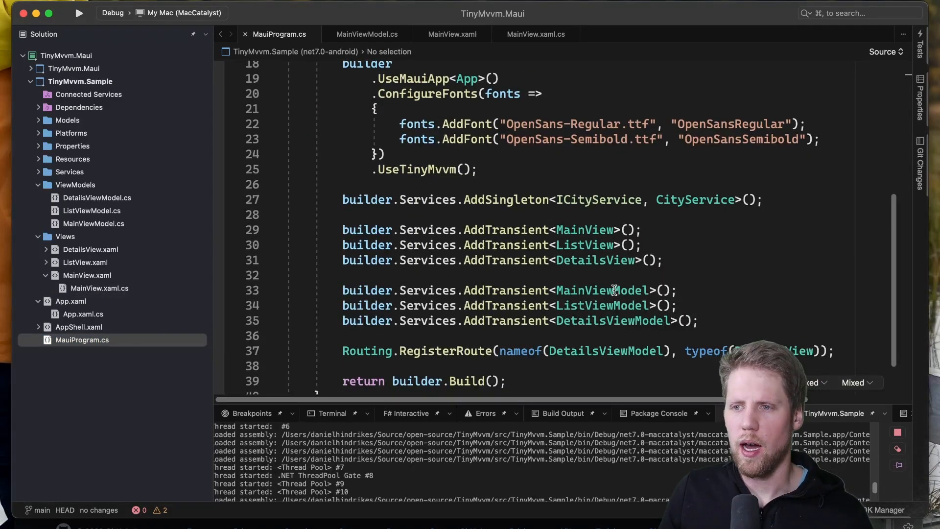
mouse_move(294, 306)
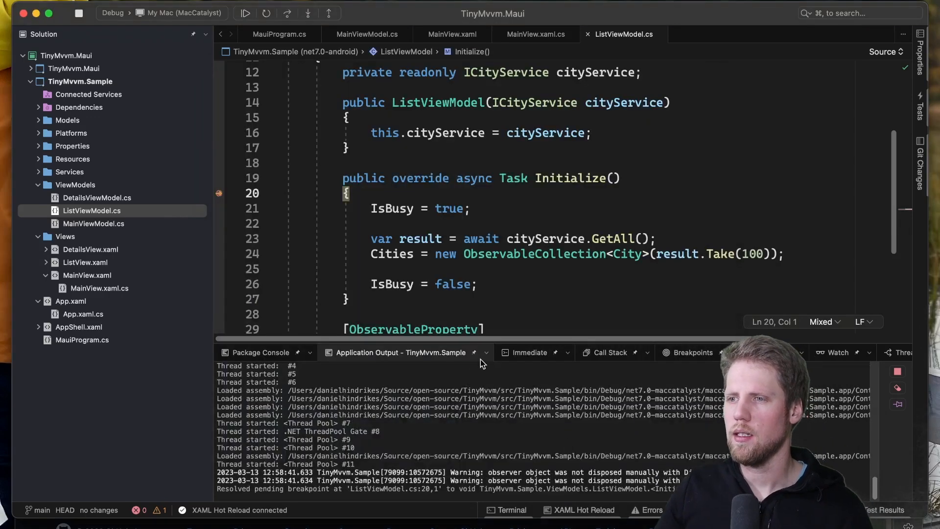
mouse_move(556, 232)
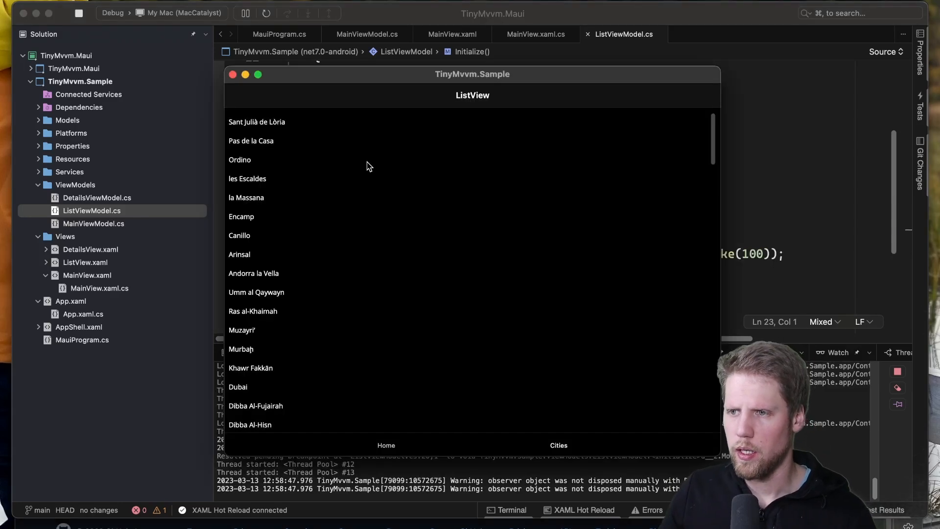
mouse_move(492, 244)
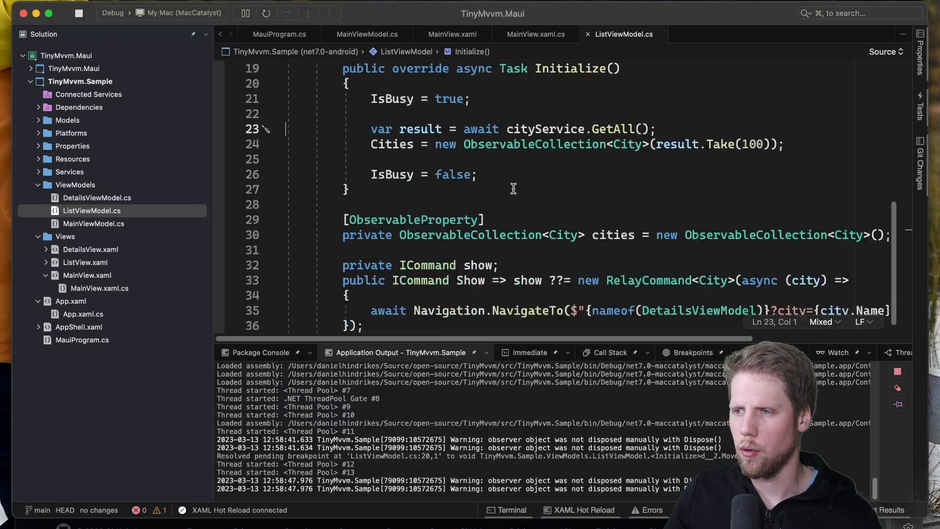
Step: Open DetailsViewModel.cs and scroll to its OnParameterSet method
scroll("down", 3)
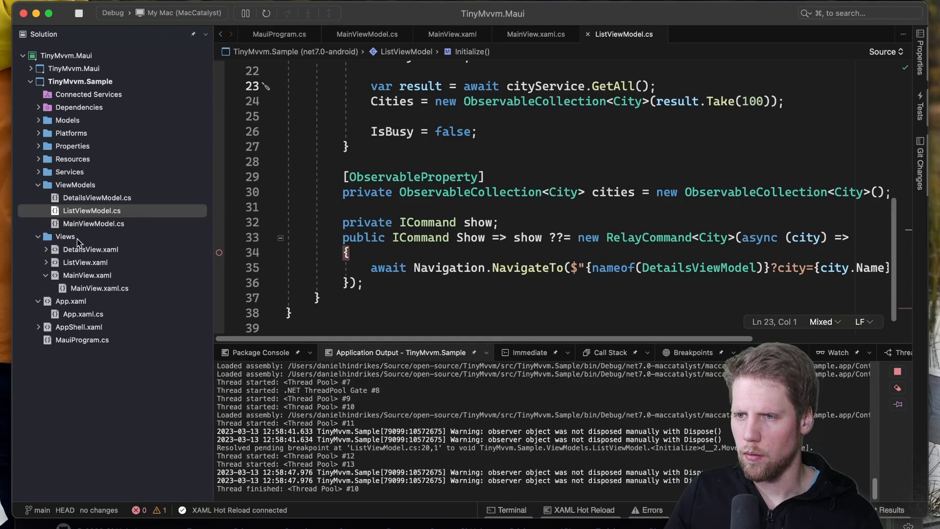
left_click(97, 197)
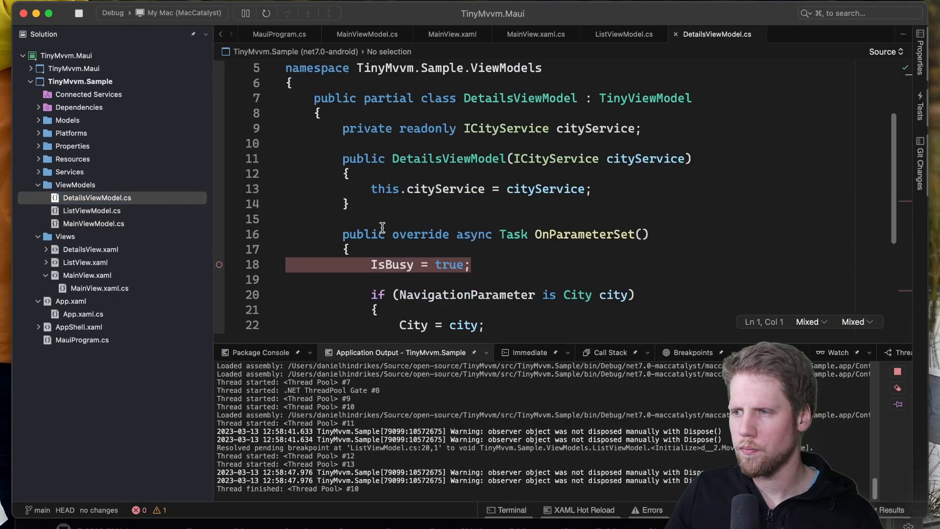
scroll("down", 3)
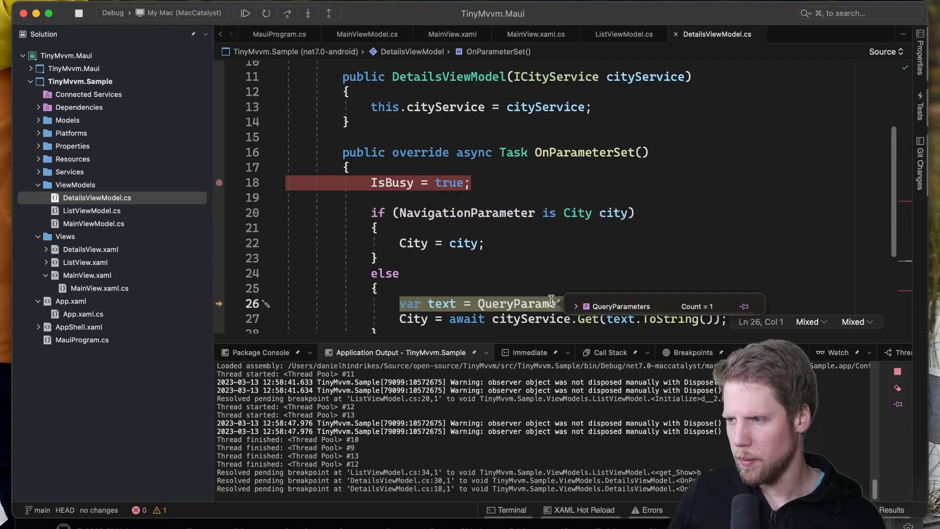
Step: Expand QueryParameters to confirm Dubai arrives as a query parameter, then return to the app's search page
left_click(576, 306)
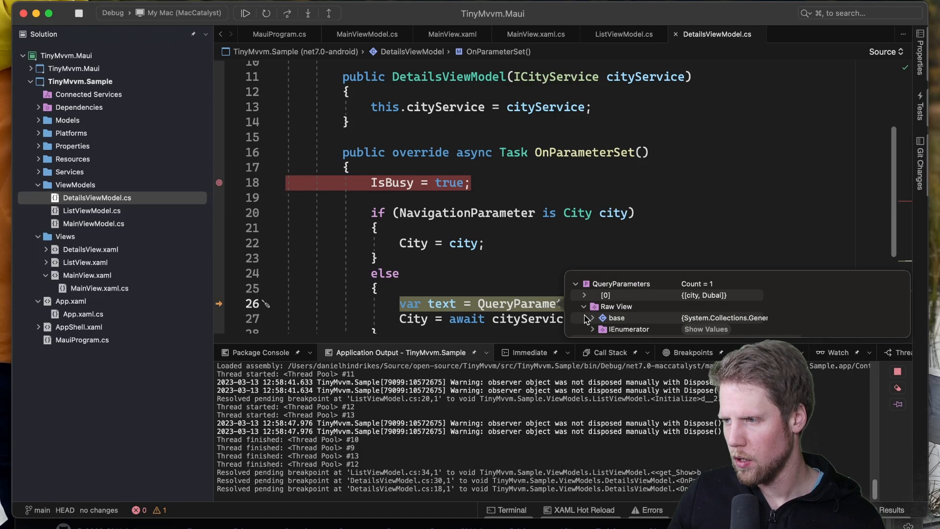
left_click(506, 285)
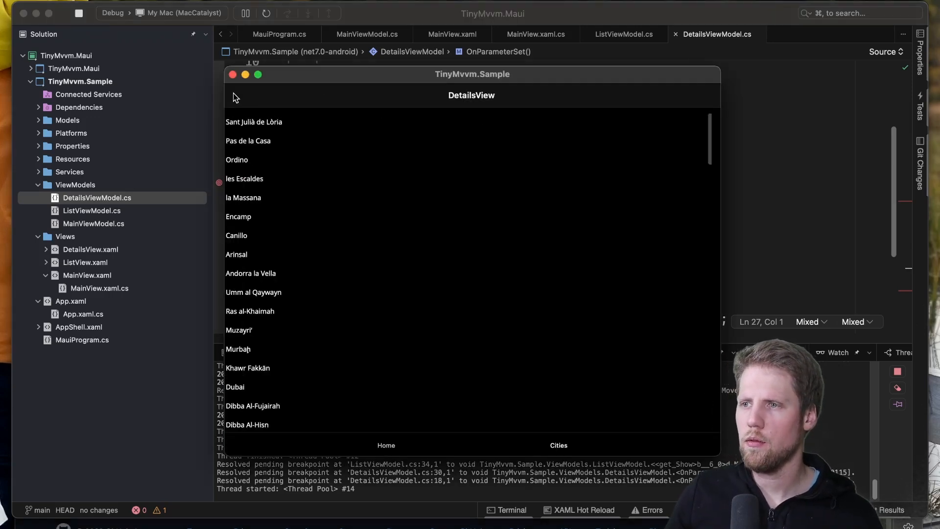
left_click(386, 445)
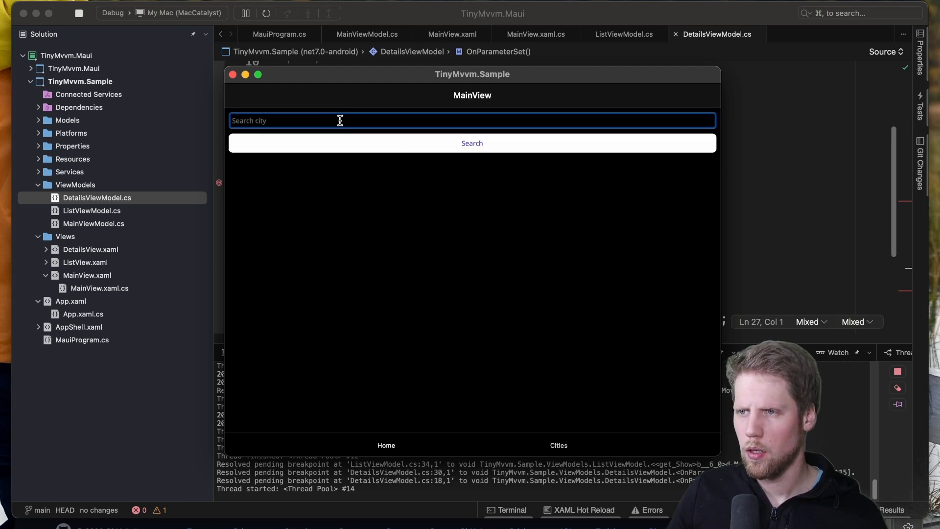
Step: Search for 'borla', follow it through MainViewModel.Show into DetailsViewModel's query-parameter branch, then continue
type("borla")
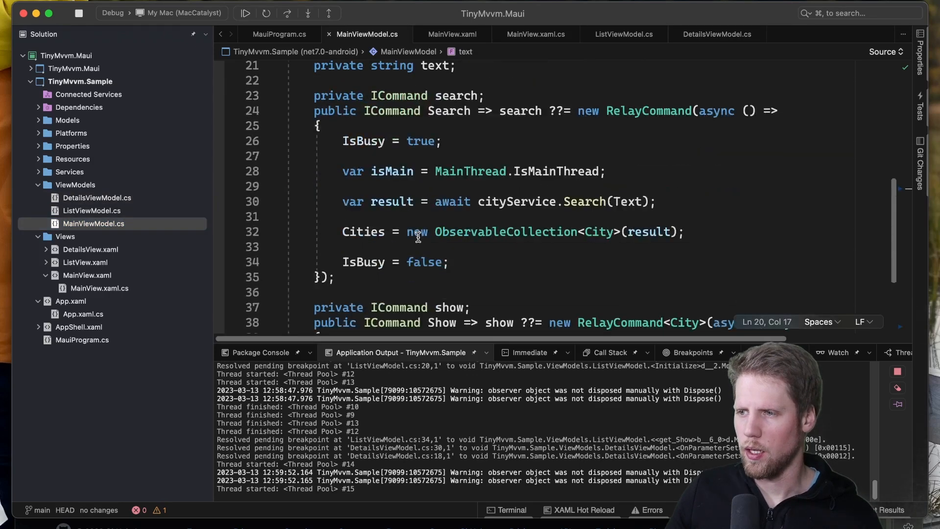
scroll("down", 3)
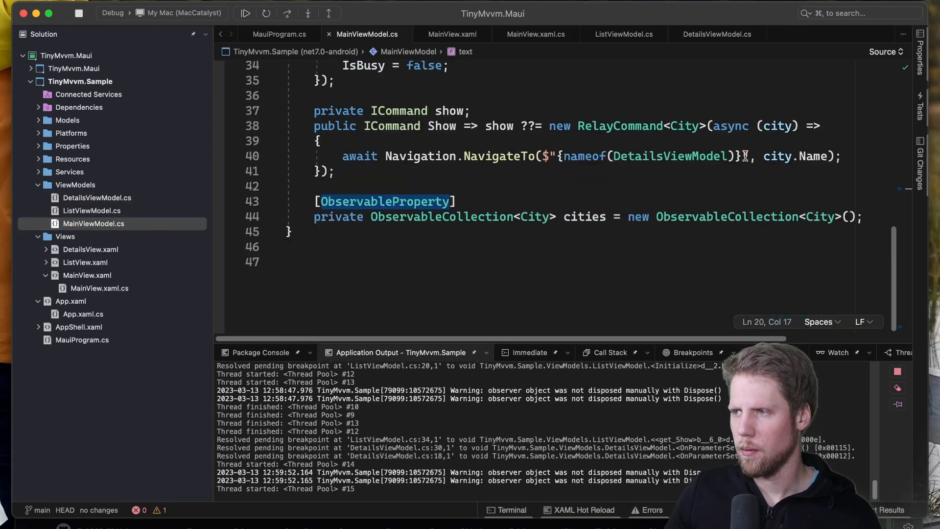
mouse_move(777, 155)
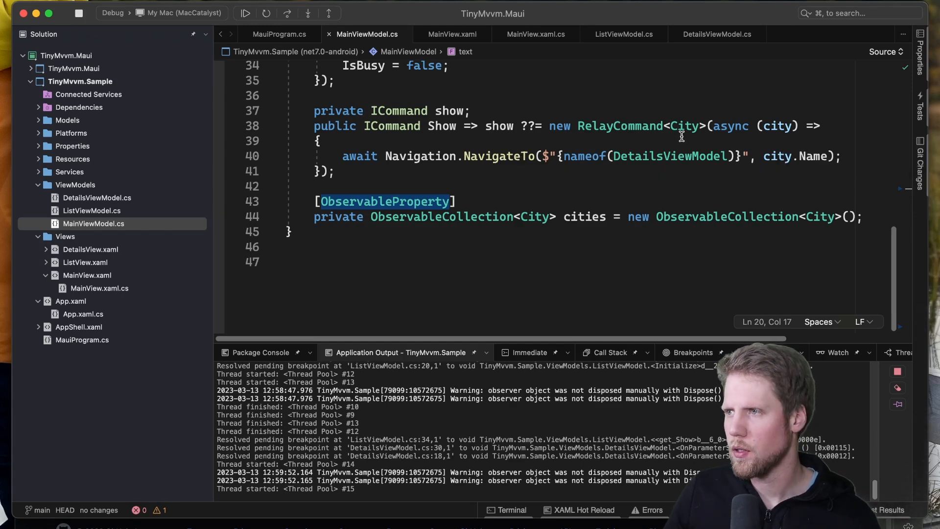
left_click(715, 34)
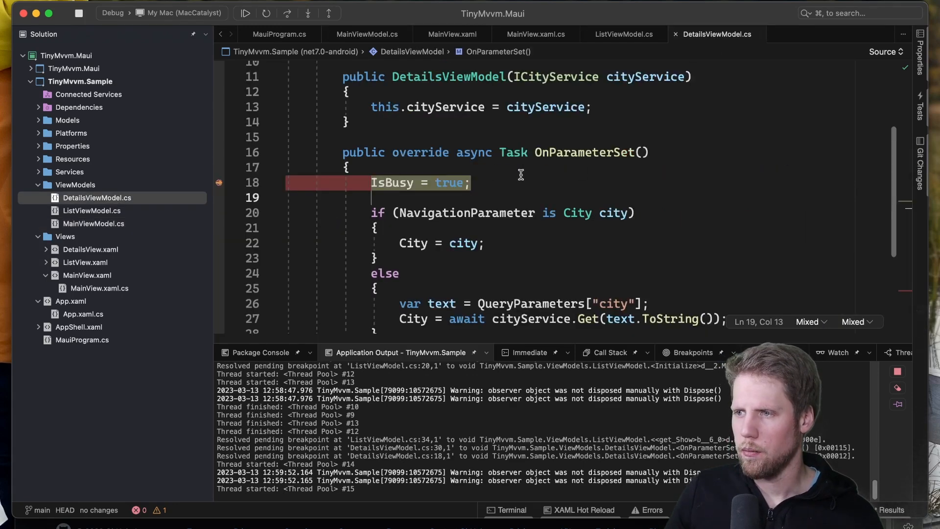
scroll("down", 3)
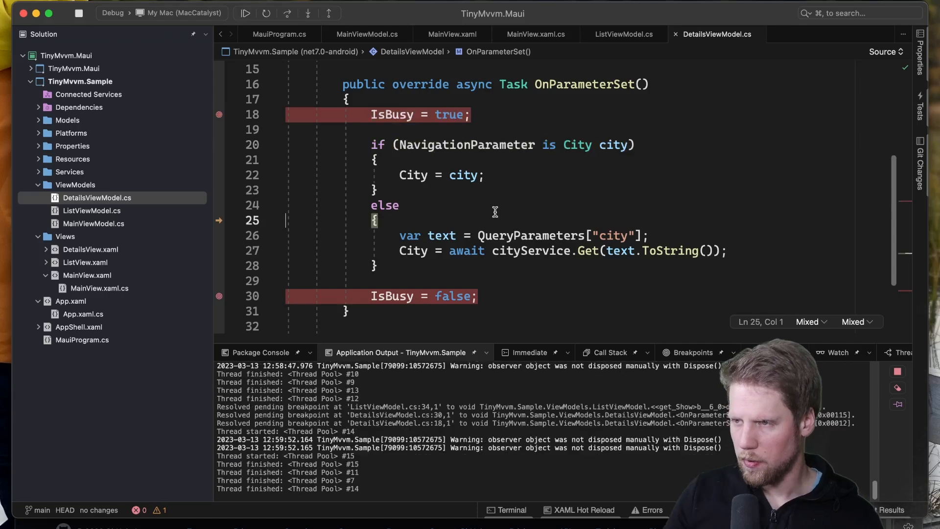
left_click(244, 13)
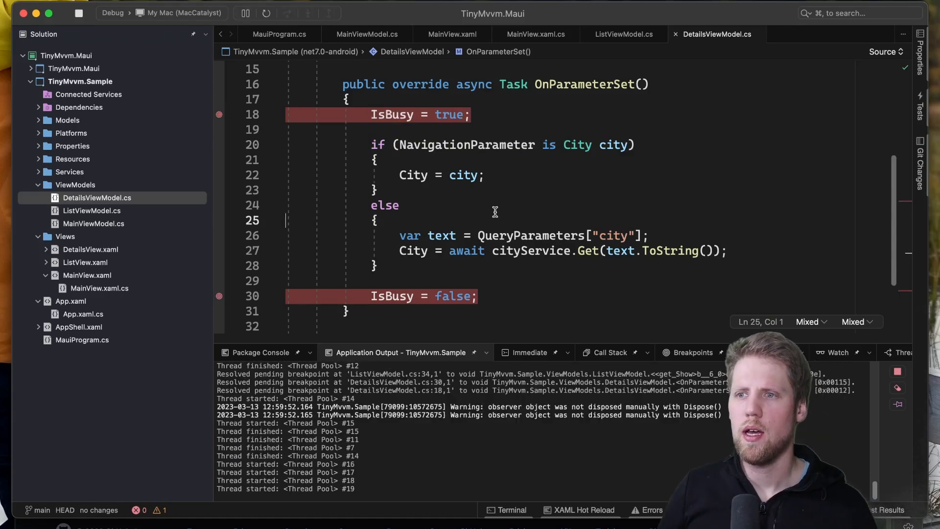